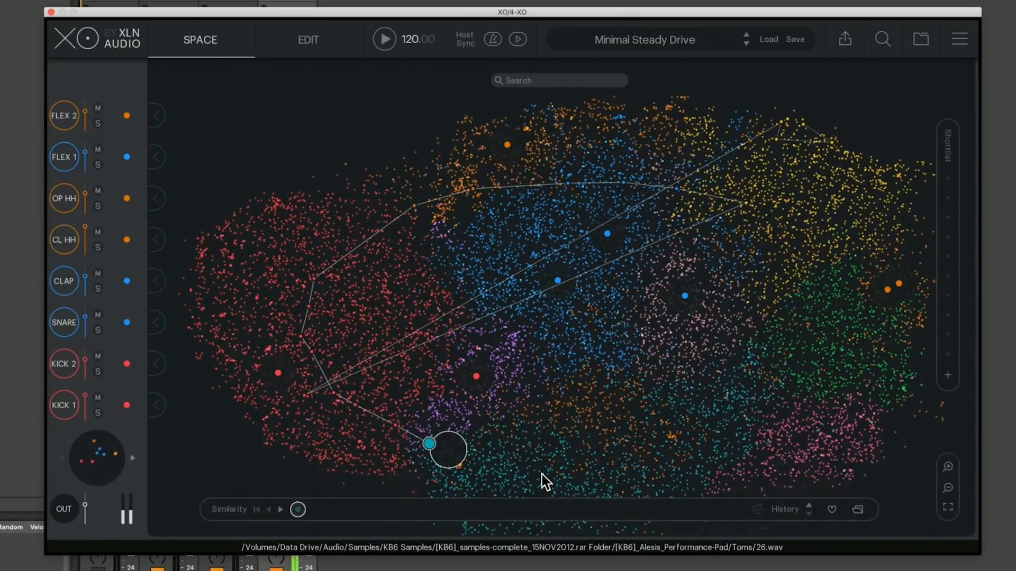
Audition samples in the sound space, including two neighbouring dots in the red region.
{"action": "left_click", "coordinate": [795, 491]}
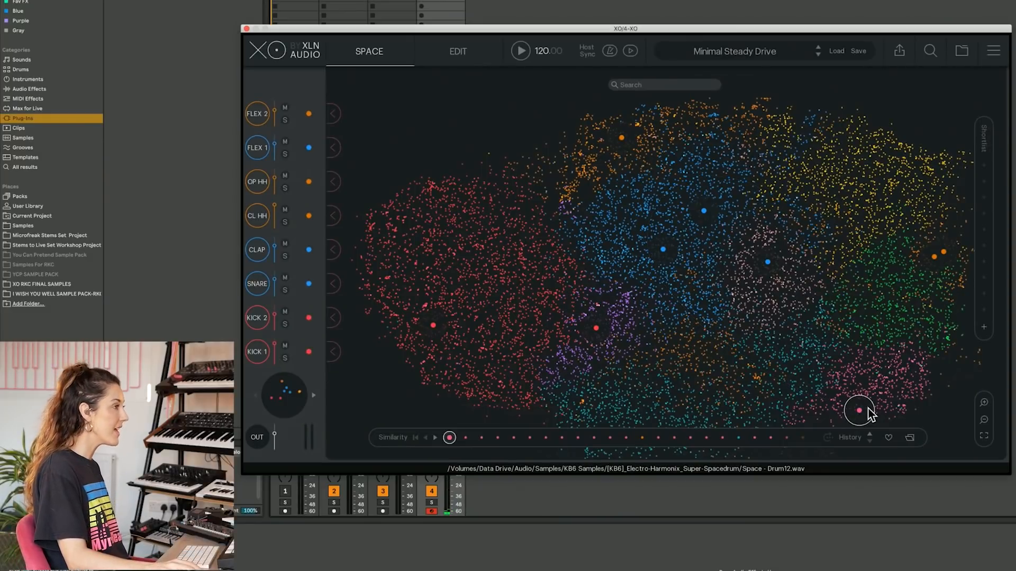
{"action": "mouse_move", "coordinate": [908, 412]}
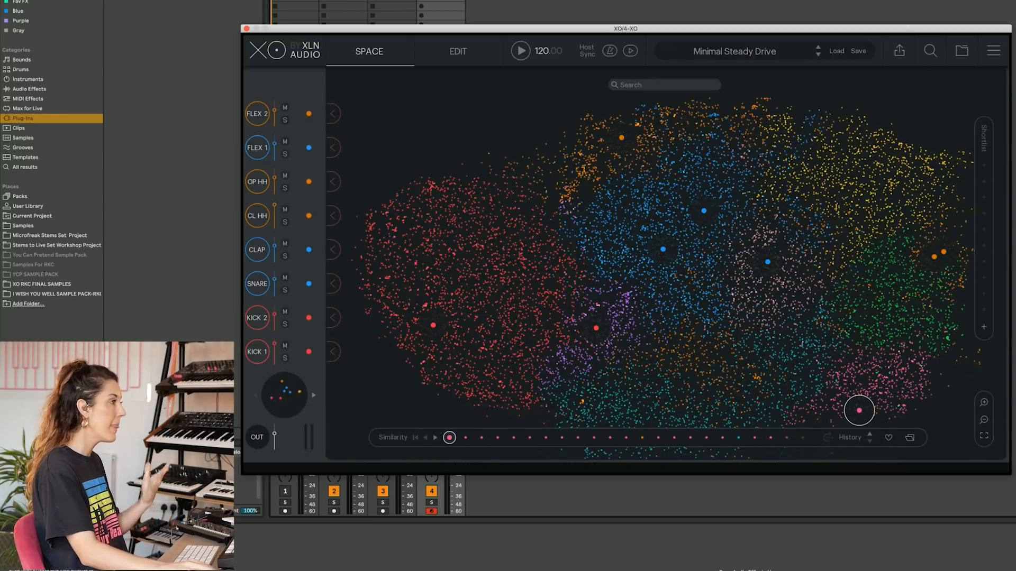
{"action": "left_click", "coordinate": [457, 392]}
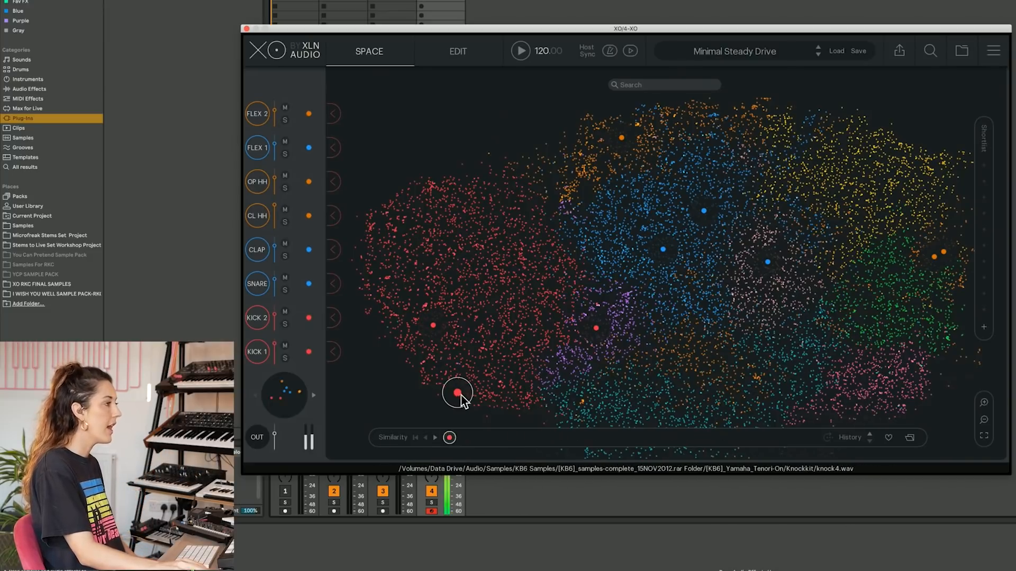
{"action": "left_click", "coordinate": [467, 400]}
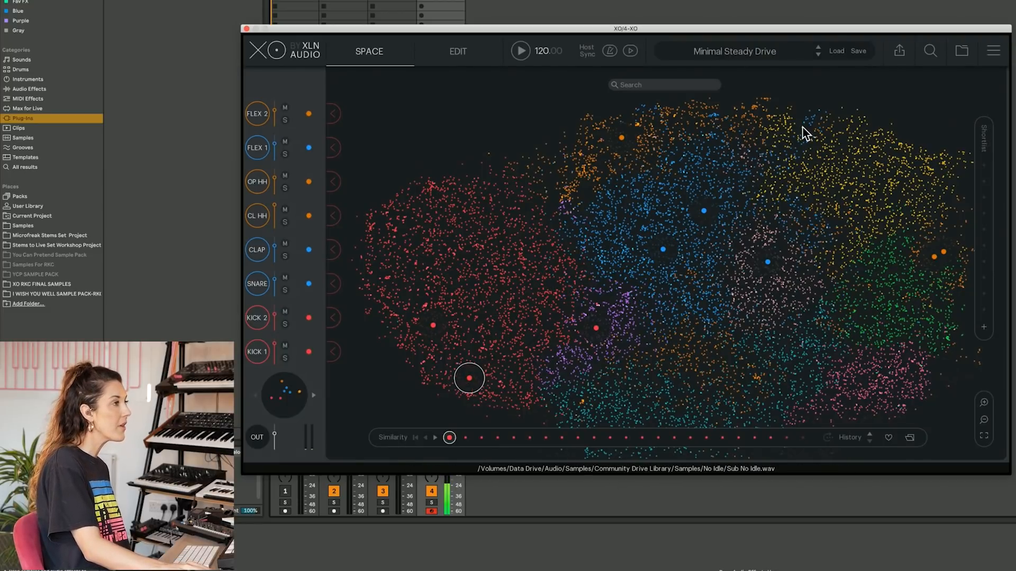
Audition three nearby samples in the yellow region and another in the red region.
{"action": "left_click", "coordinate": [864, 117]}
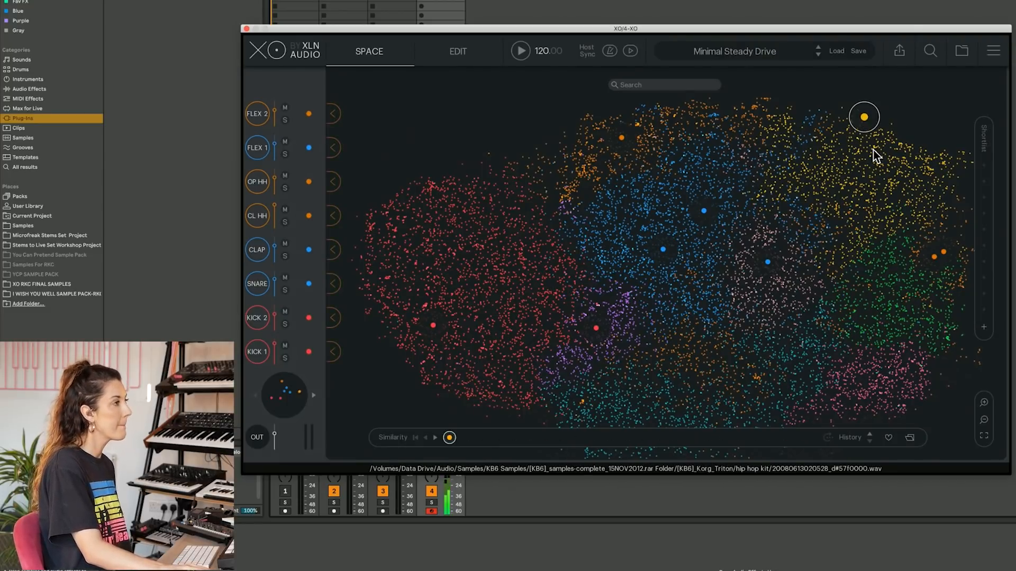
{"action": "left_click", "coordinate": [891, 138]}
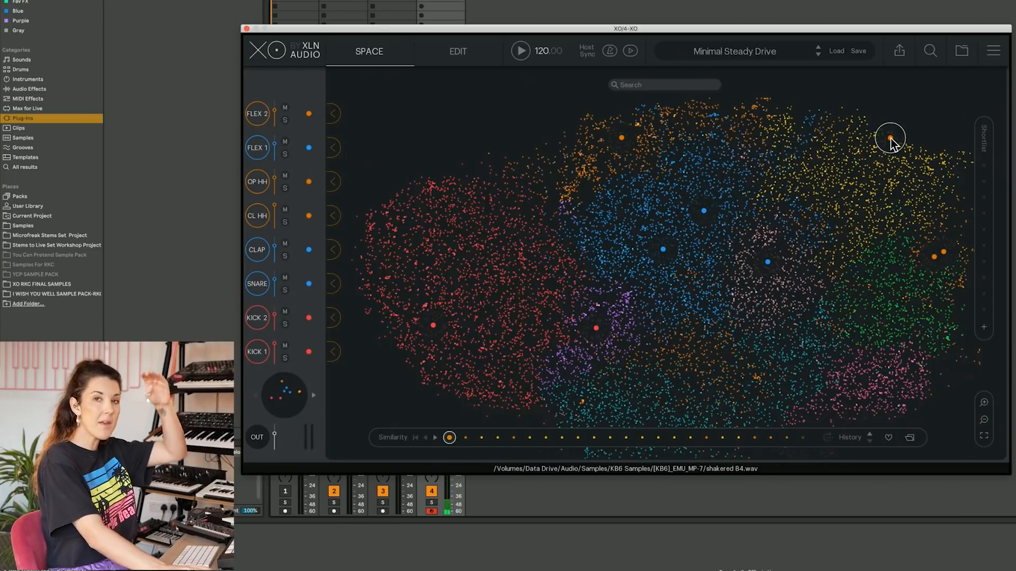
{"action": "left_click", "coordinate": [859, 127]}
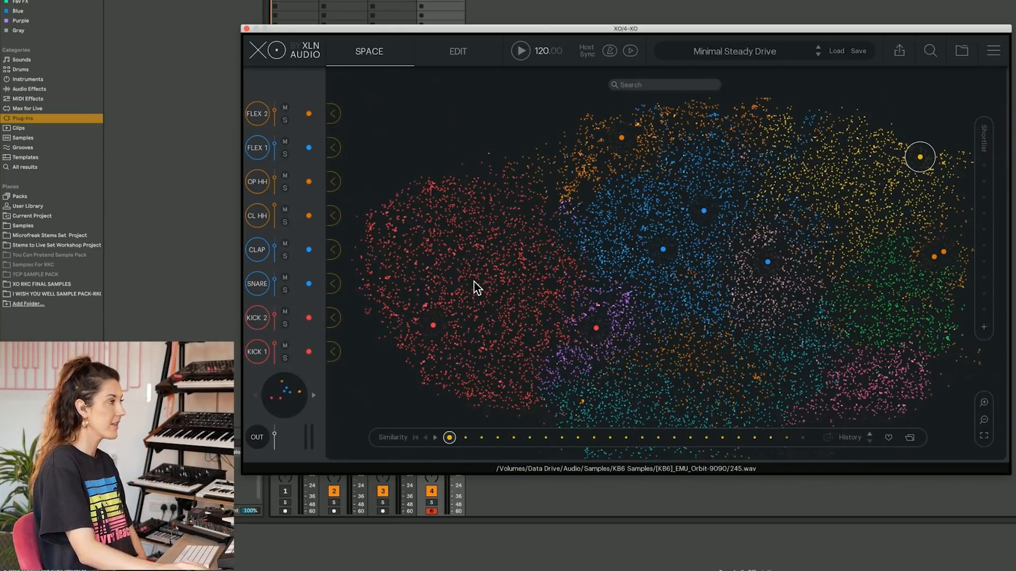
{"action": "left_click", "coordinate": [457, 280]}
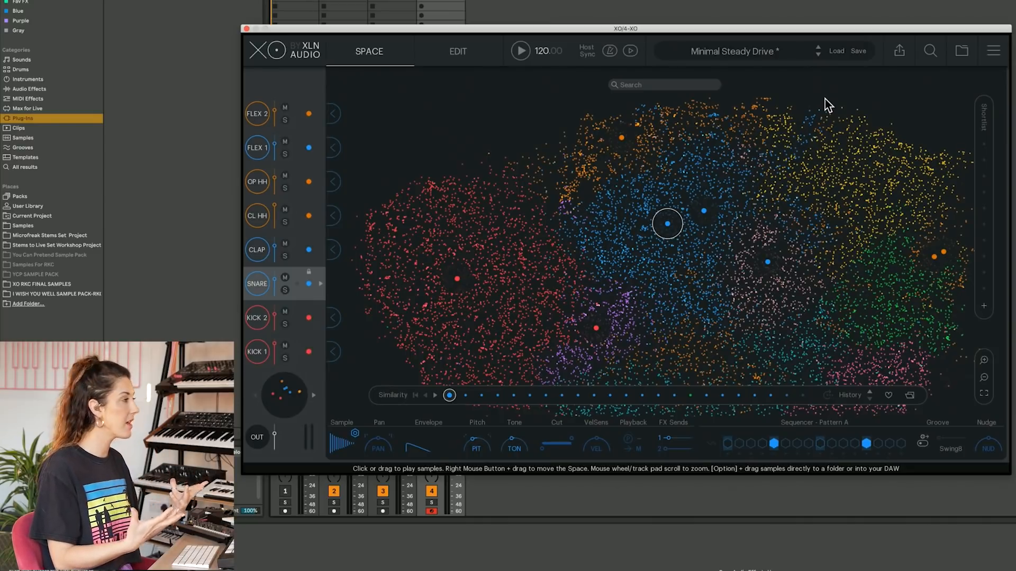
{"action": "mouse_move", "coordinate": [864, 233]}
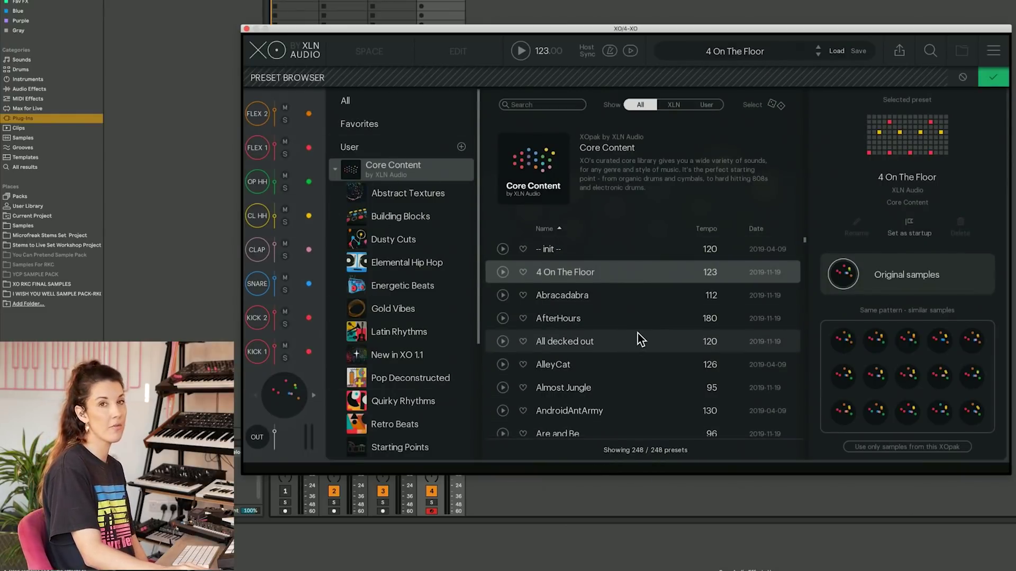
Try the 4 On The Floor kit, then load Berlinner 2.0 from the Pastel Punch pack.
{"action": "left_click", "coordinate": [368, 51]}
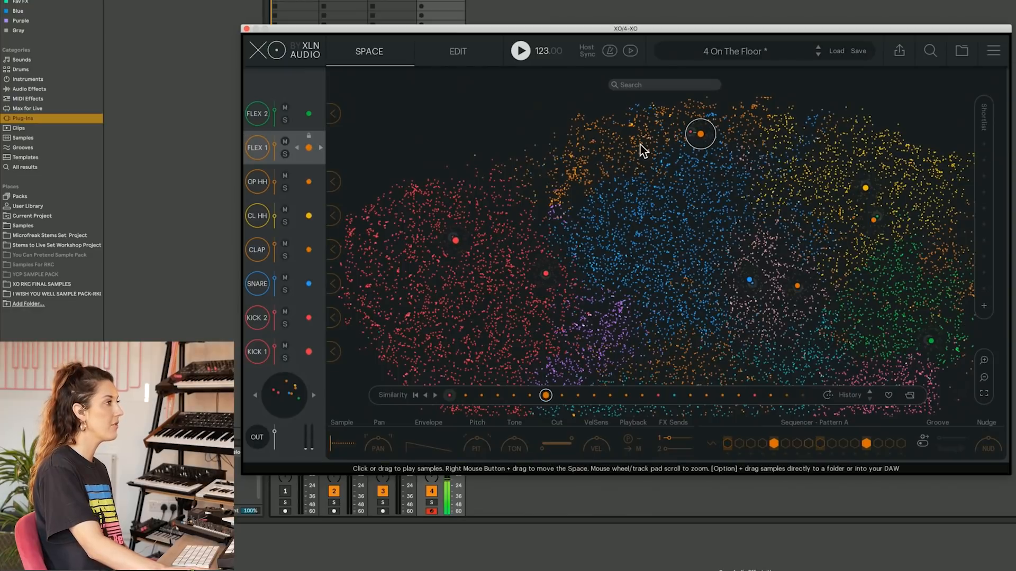
{"action": "left_click", "coordinate": [641, 143]}
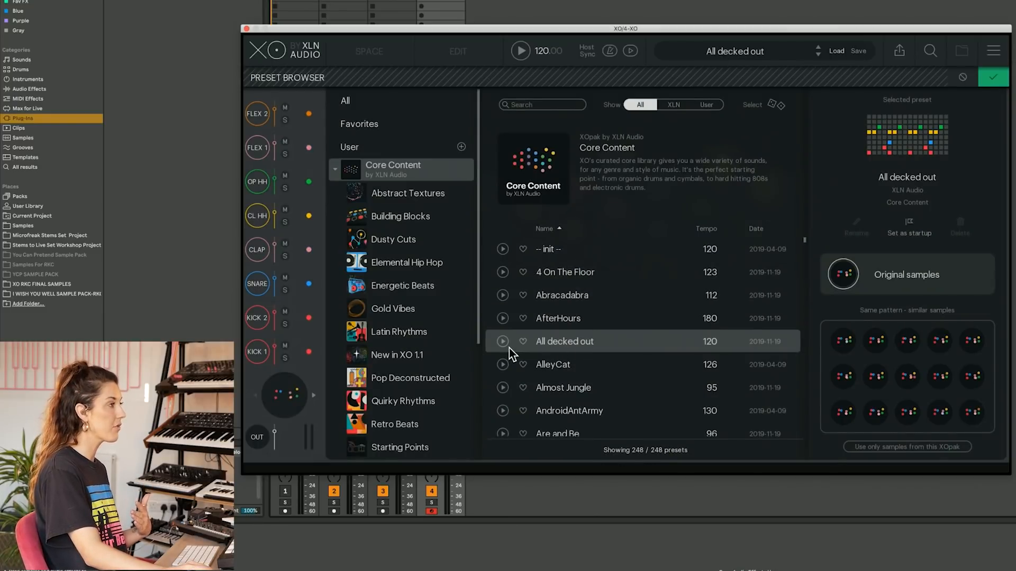
{"action": "mouse_move", "coordinate": [503, 343]}
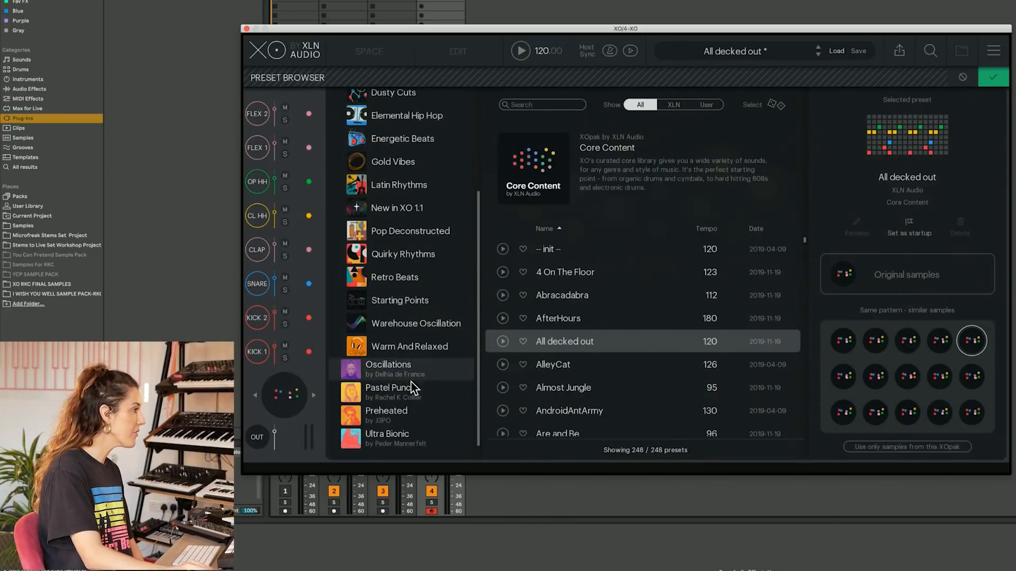
{"action": "left_click", "coordinate": [390, 391]}
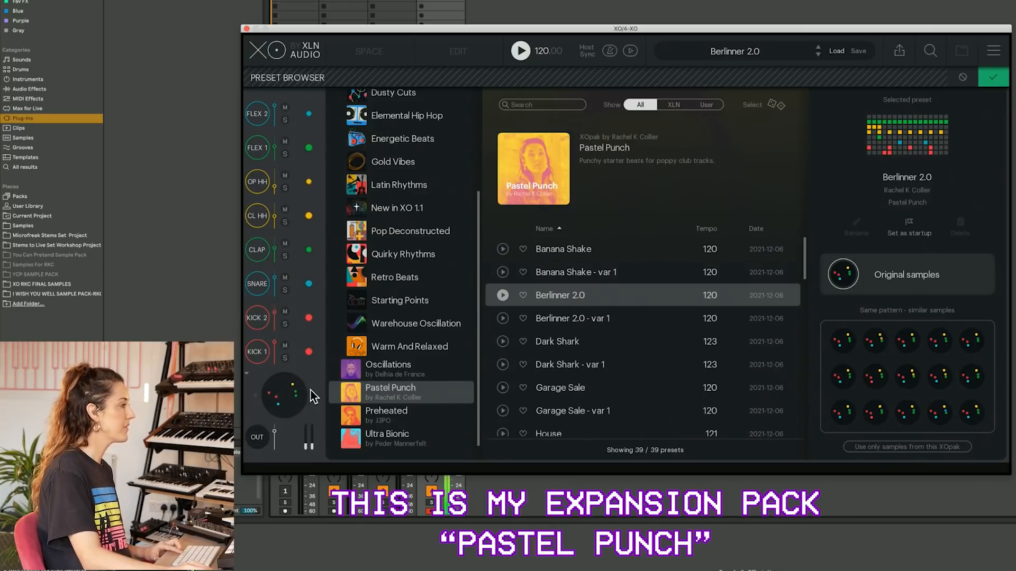
{"action": "left_click", "coordinate": [842, 341]}
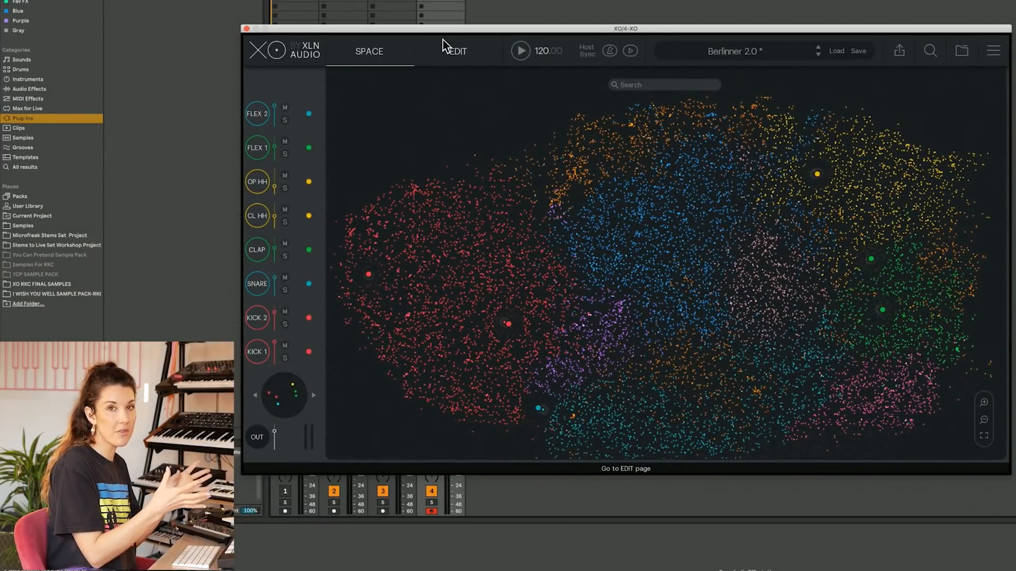
Filter the sample search to Pastel Punch folders and bring up the kit preset list.
{"action": "left_click", "coordinate": [930, 51]}
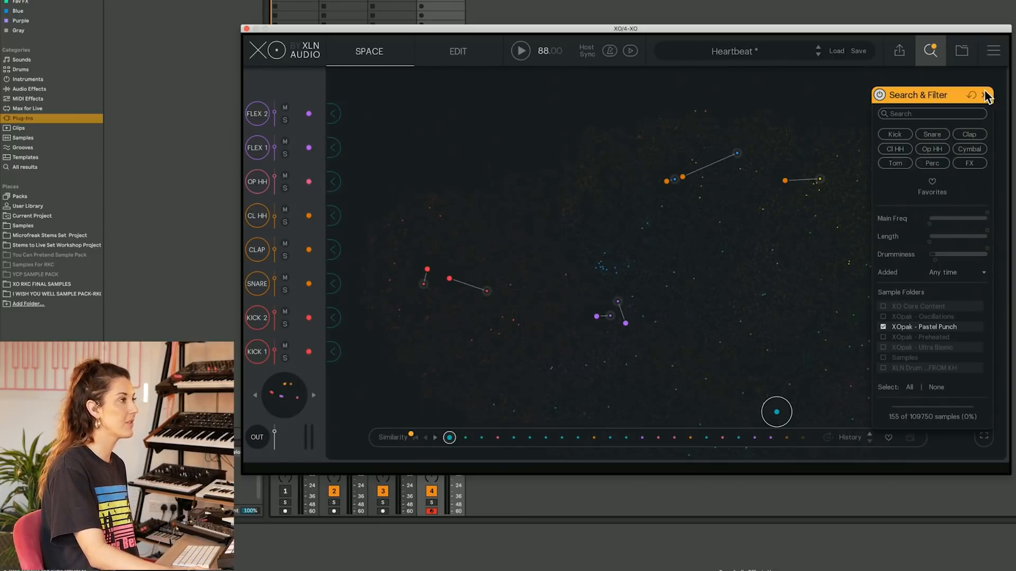
{"action": "left_click", "coordinate": [984, 95]}
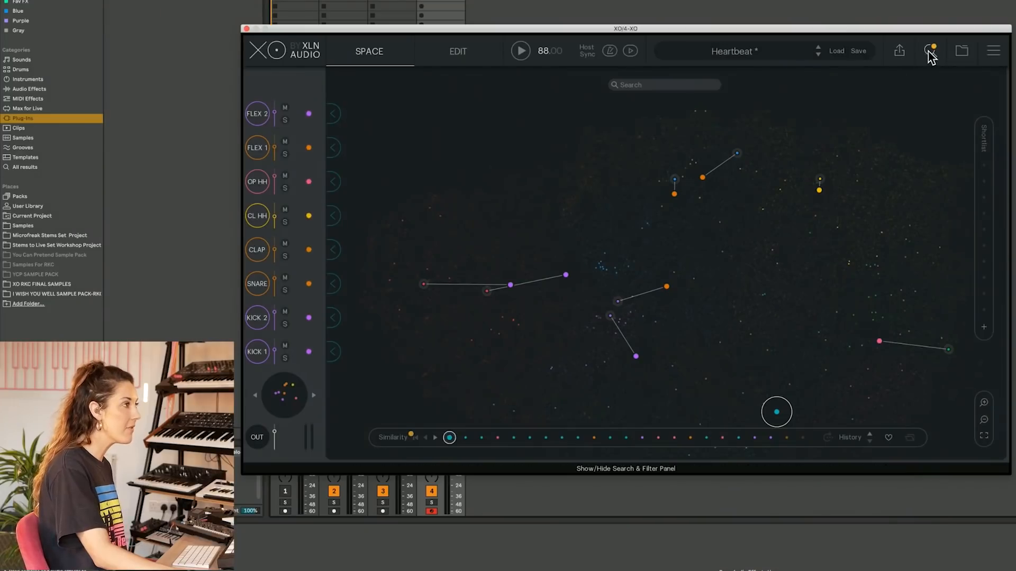
{"action": "left_click", "coordinate": [960, 49]}
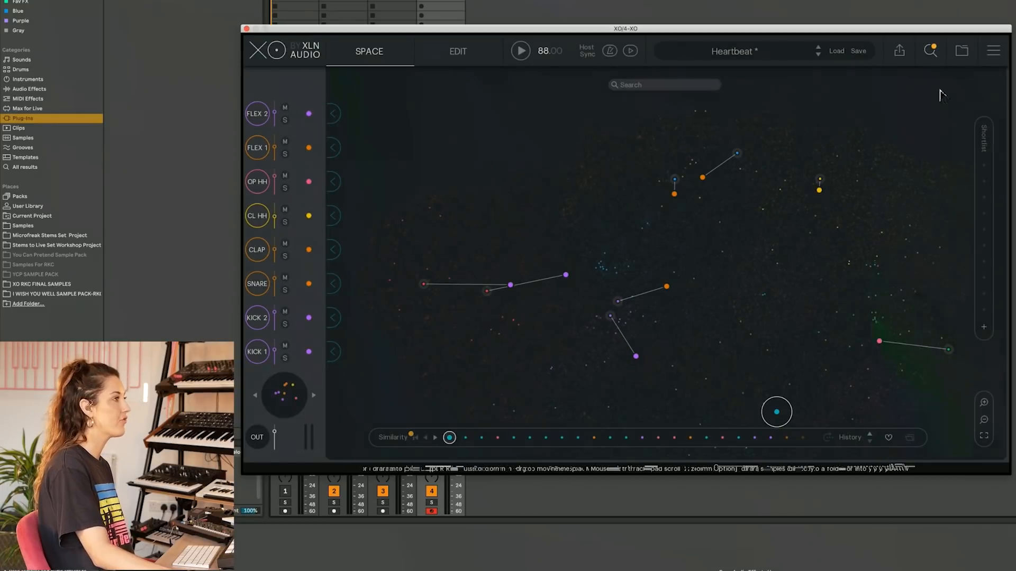
{"action": "left_click", "coordinate": [931, 50]}
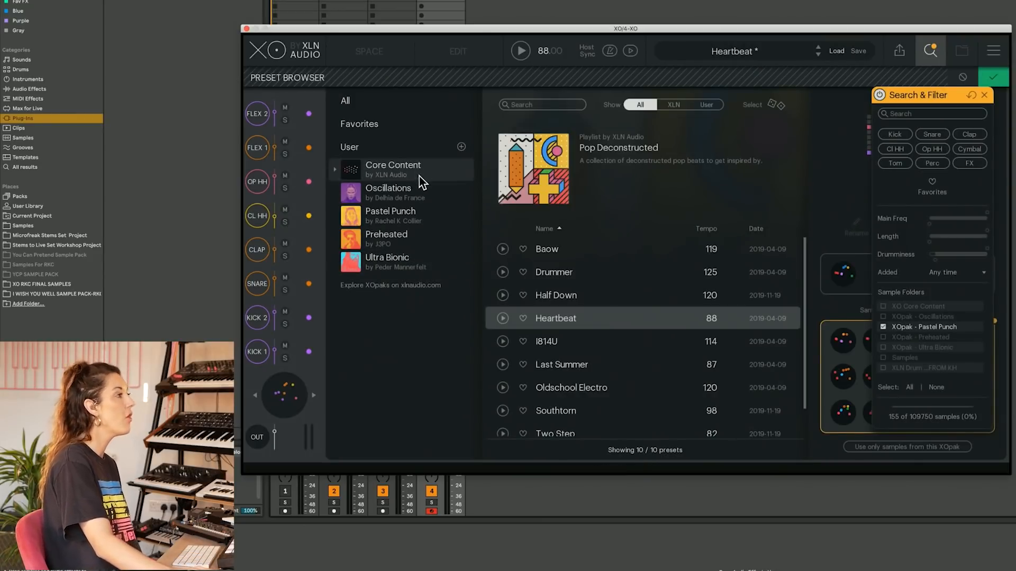
{"action": "mouse_move", "coordinate": [425, 266]}
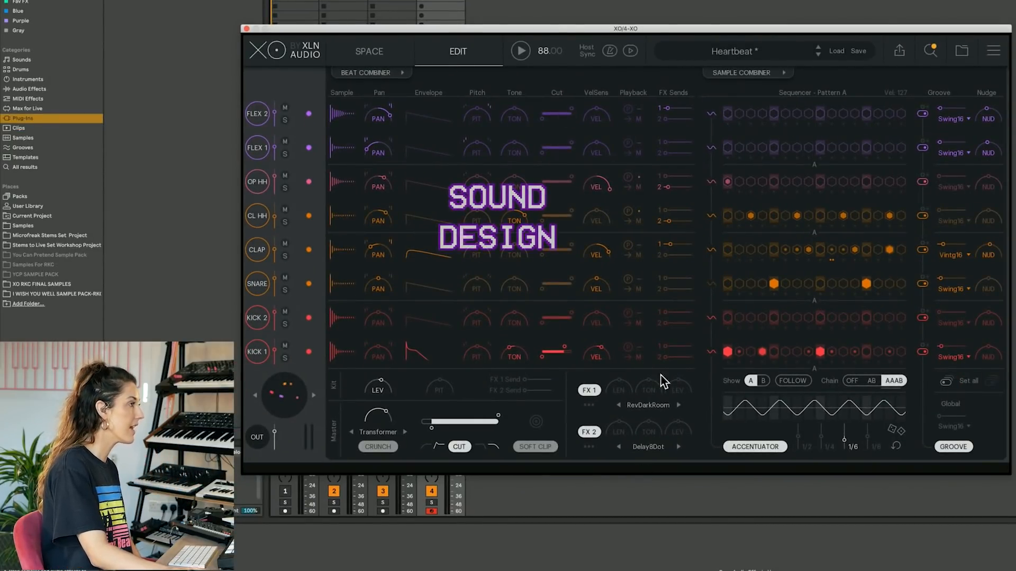
{"action": "mouse_move", "coordinate": [353, 169]}
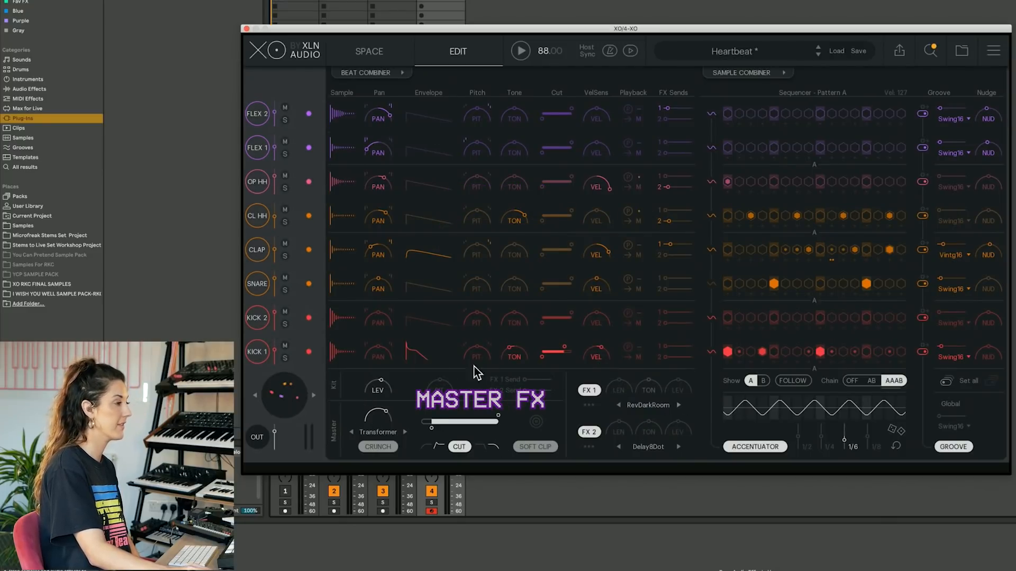
{"action": "mouse_move", "coordinate": [969, 147]}
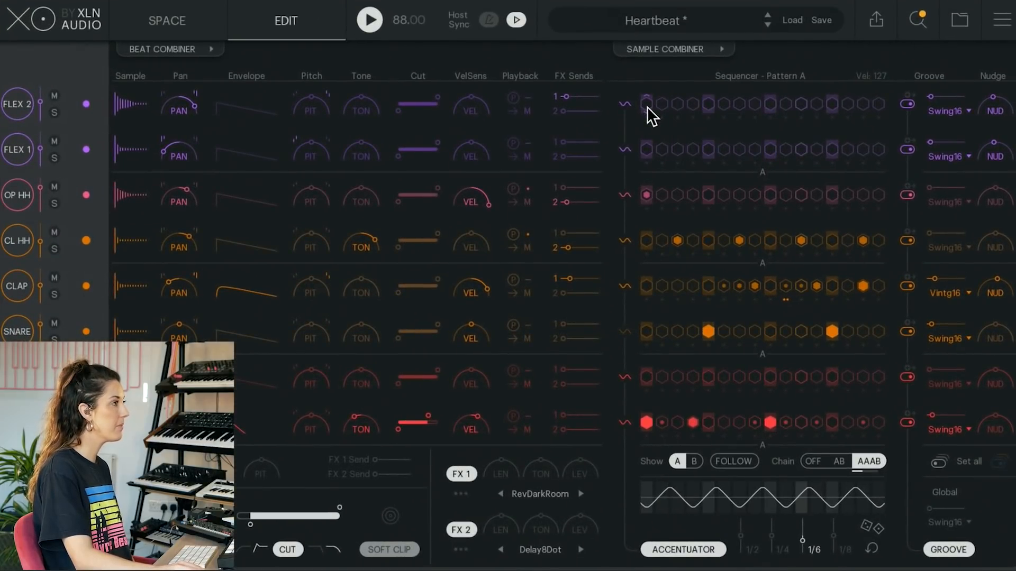
Fill a run of Flex 2 steps across the pattern and start hot-swapping its sample.
{"action": "left_click", "coordinate": [645, 105]}
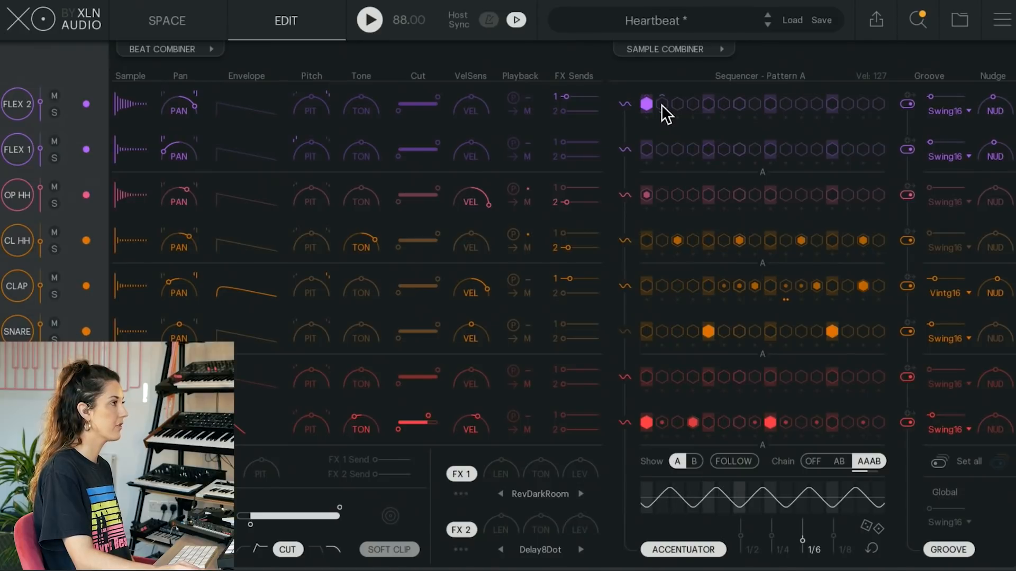
{"action": "left_click_drag", "start_coordinate": [645, 103], "coordinate": [878, 103]}
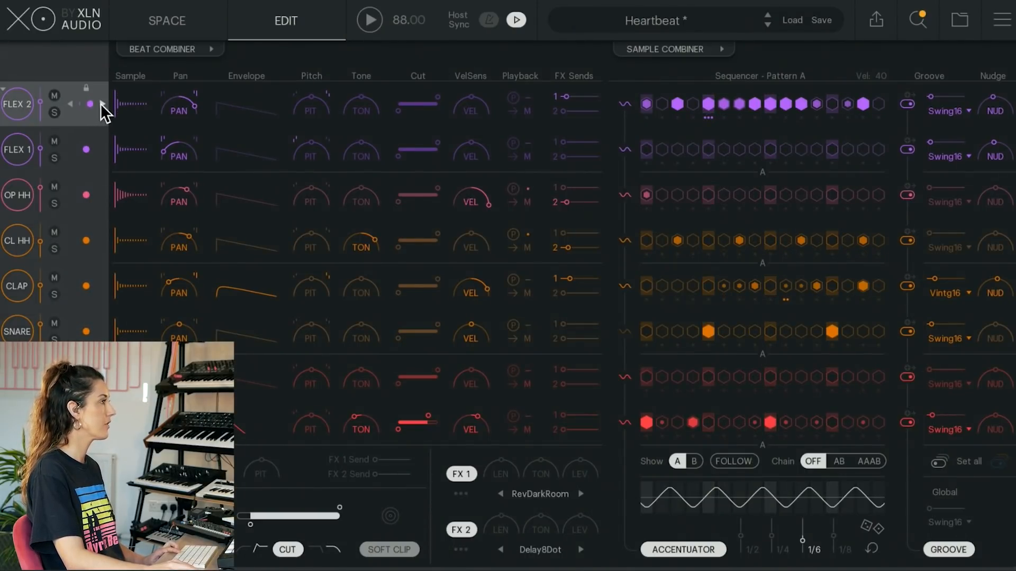
{"action": "left_click", "coordinate": [91, 103]}
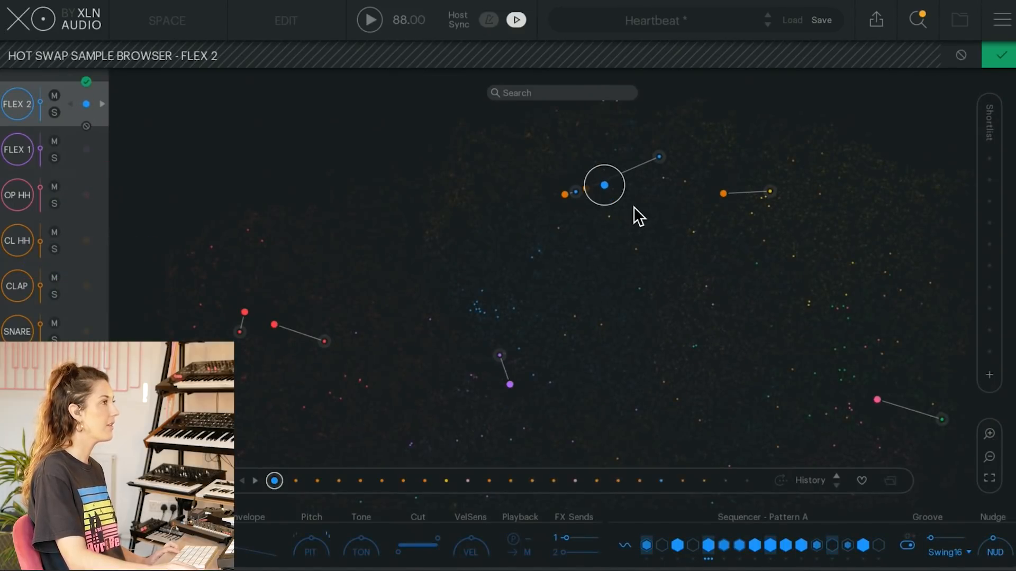
Audition a replacement Flex 2 sample, include all sample folders, and leave the browser.
{"action": "left_click", "coordinate": [919, 20]}
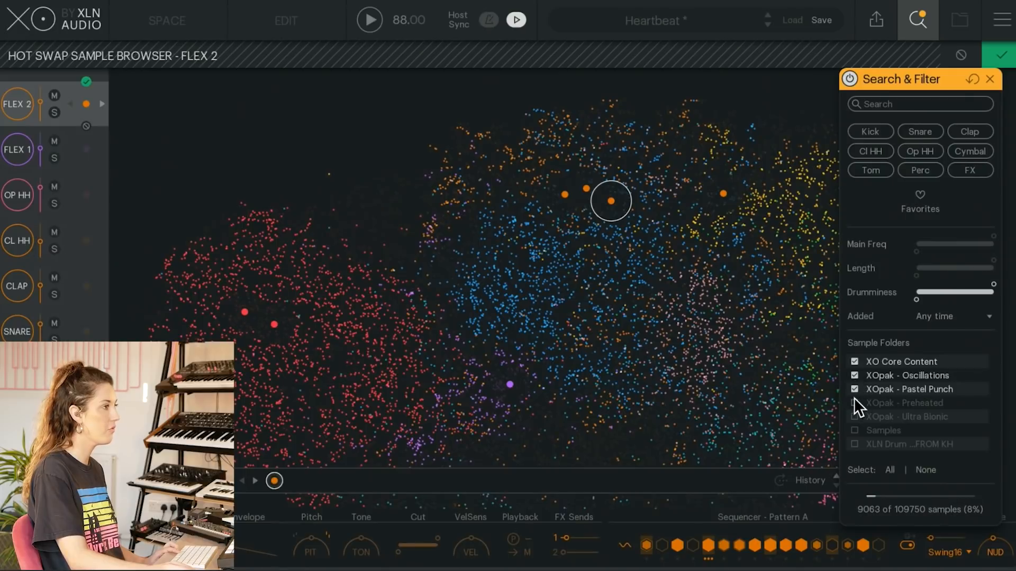
{"action": "left_click", "coordinate": [889, 470]}
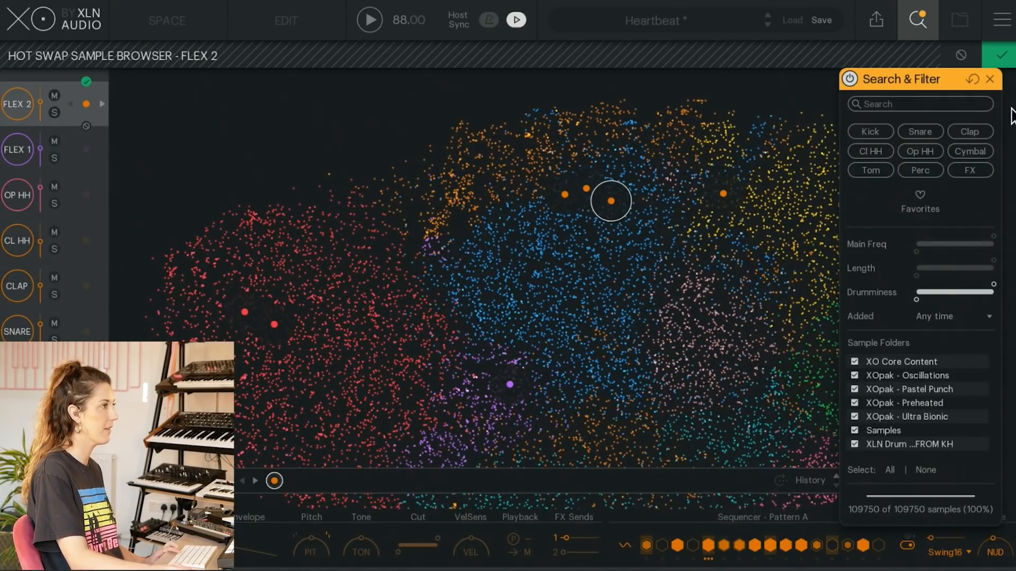
{"action": "left_click", "coordinate": [286, 20]}
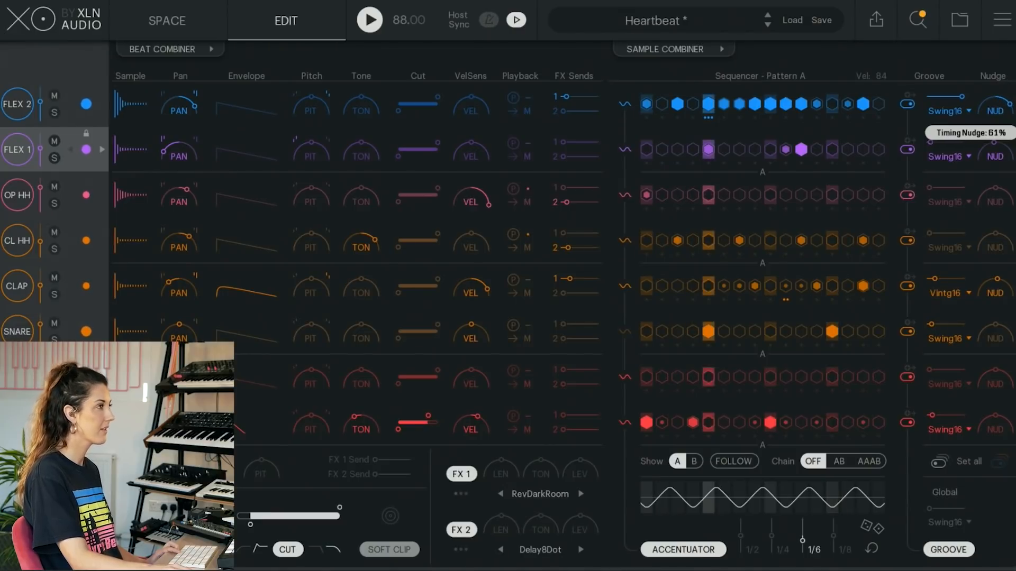
Set pattern chaining to AB so the beat alternates patterns A and B.
{"action": "left_click", "coordinate": [839, 461]}
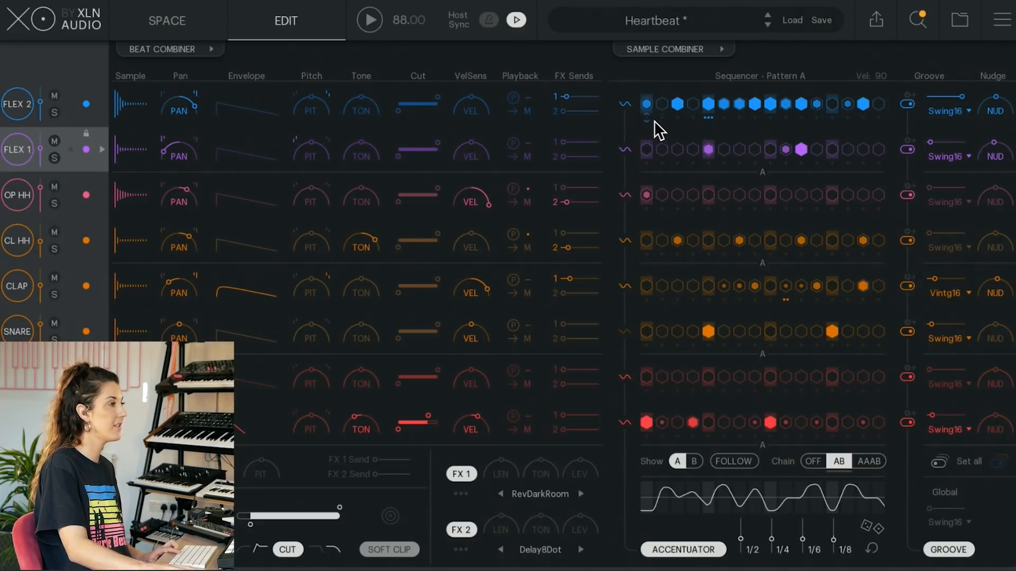
{"action": "mouse_move", "coordinate": [622, 114]}
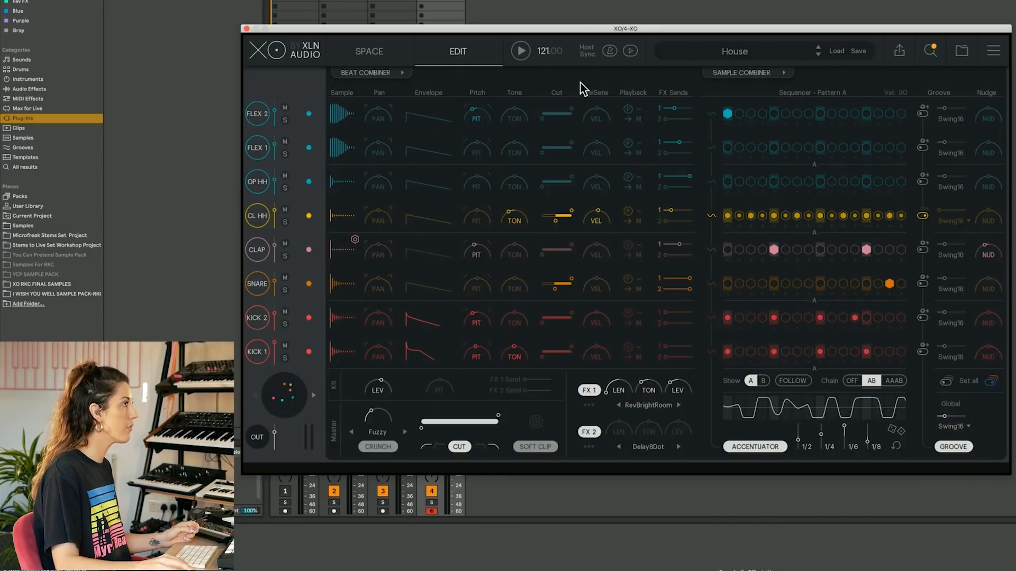
{"action": "mouse_move", "coordinate": [750, 52]}
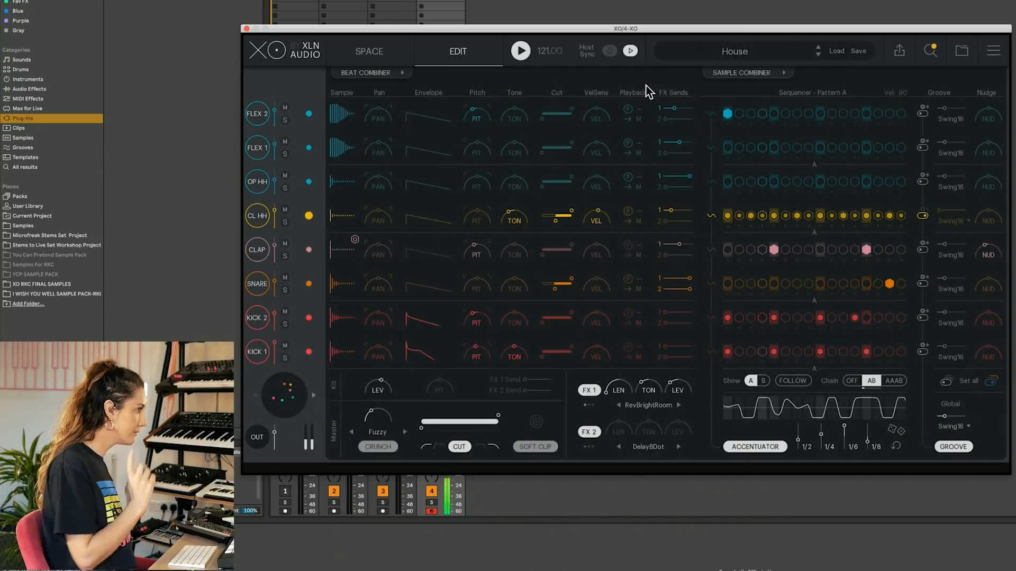
{"action": "mouse_move", "coordinate": [823, 187]}
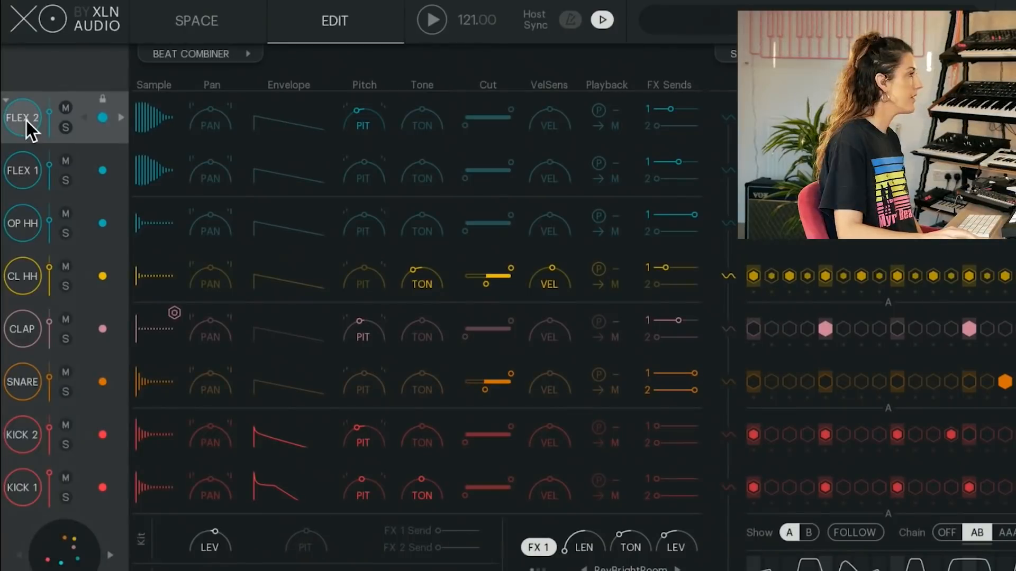
Set FLEX 2's filter cutoff around 1054 Hz and adjust its pitch and FX Send 1 level.
{"action": "left_click", "coordinate": [21, 170]}
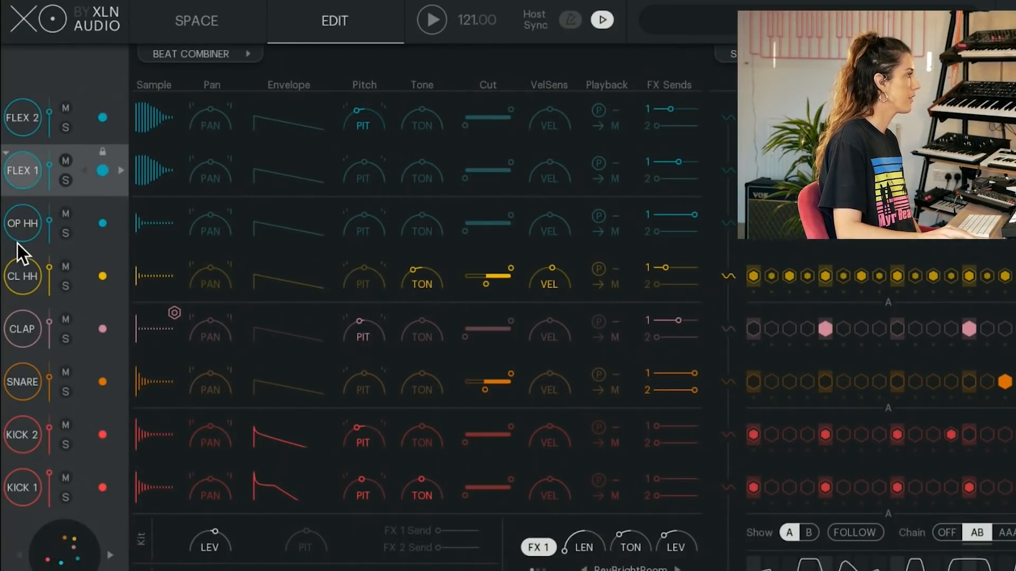
{"action": "left_click", "coordinate": [22, 382]}
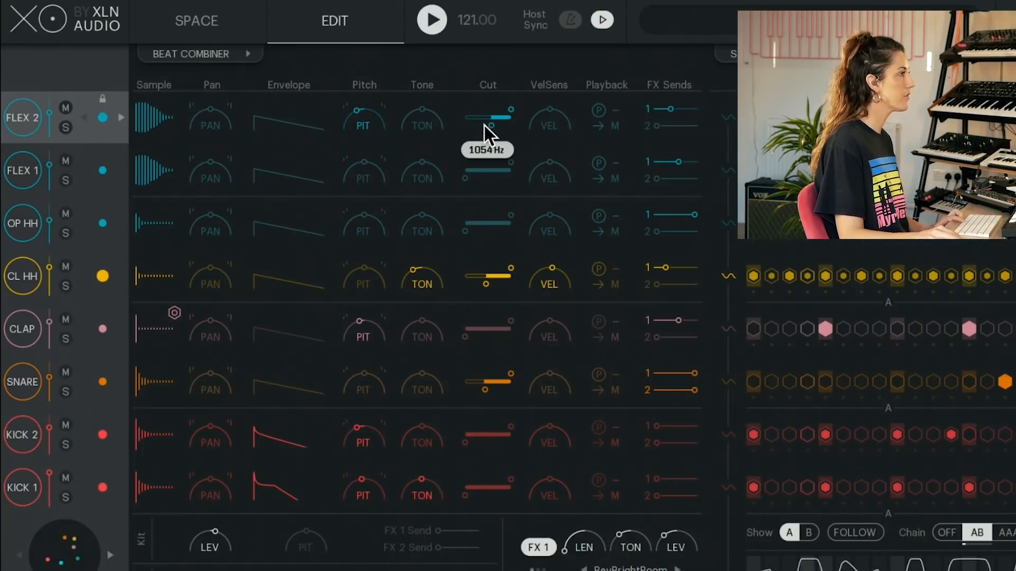
{"action": "left_click_drag", "start_coordinate": [488, 123], "coordinate": [481, 110]}
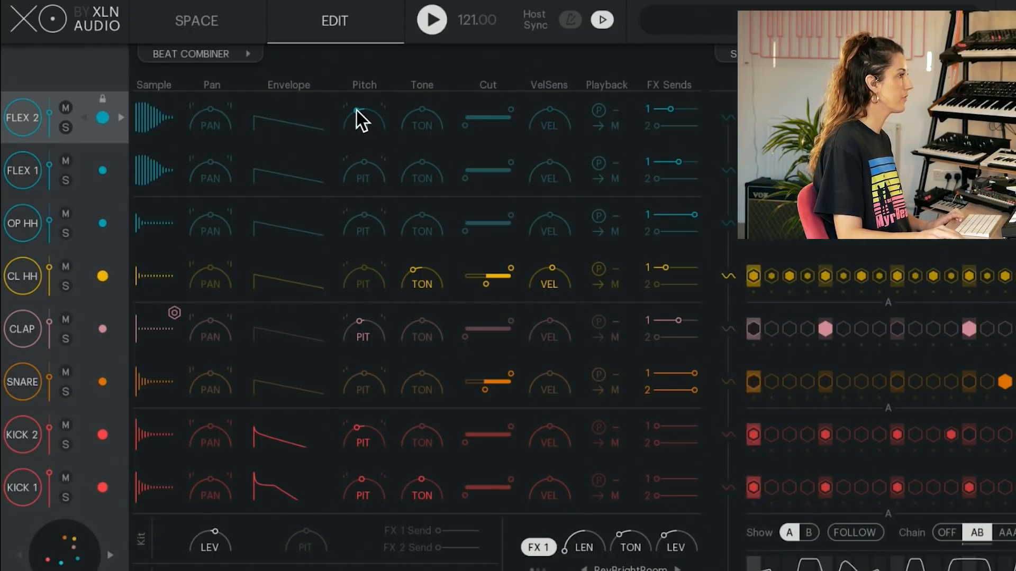
{"action": "left_click_drag", "start_coordinate": [363, 120], "coordinate": [363, 110]}
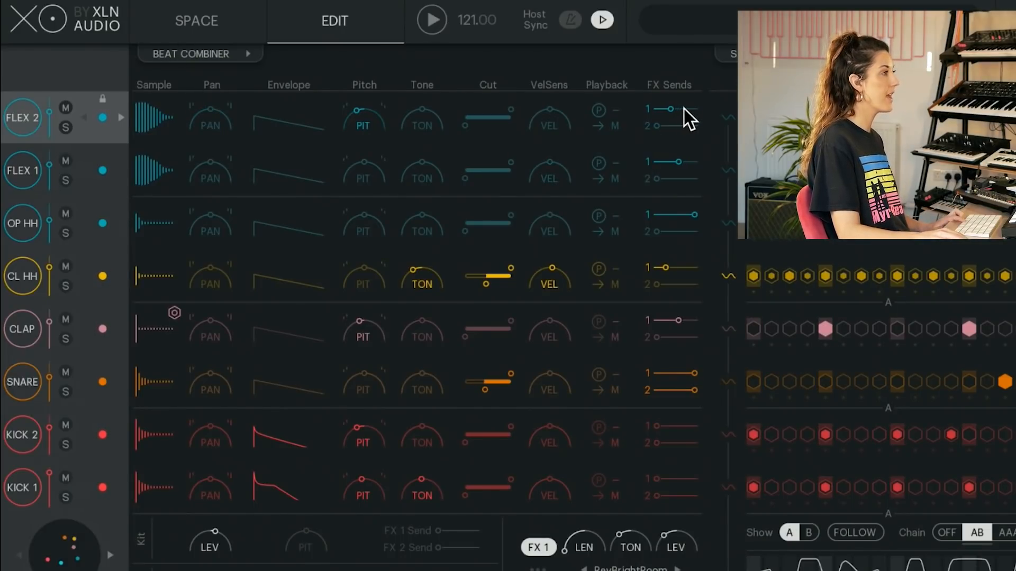
{"action": "left_click_drag", "start_coordinate": [664, 108], "coordinate": [696, 108]}
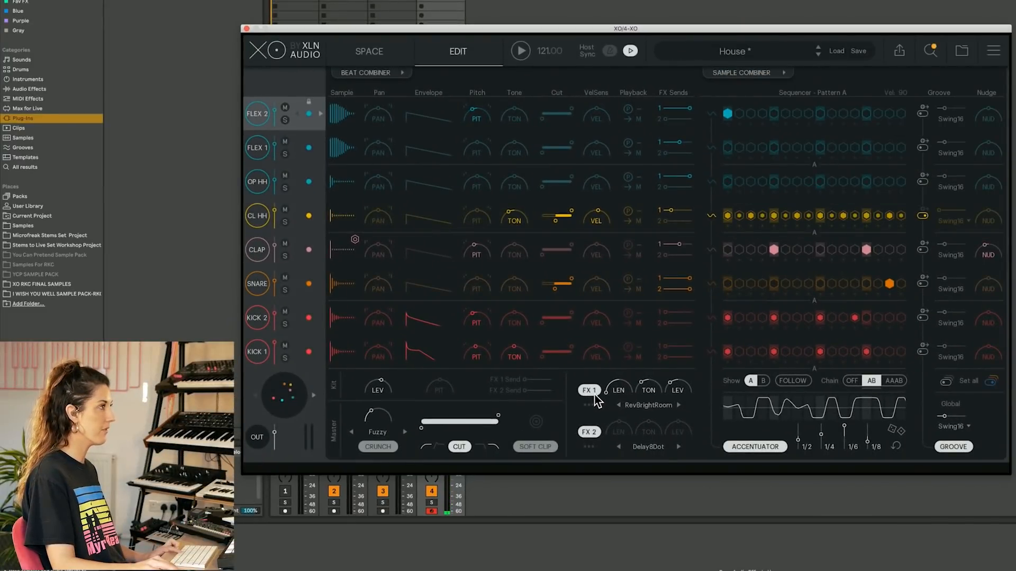
Try Big Hall and Bright Plate reverbs on FX 1, then settle on Bright Room.
{"action": "left_click", "coordinate": [646, 404]}
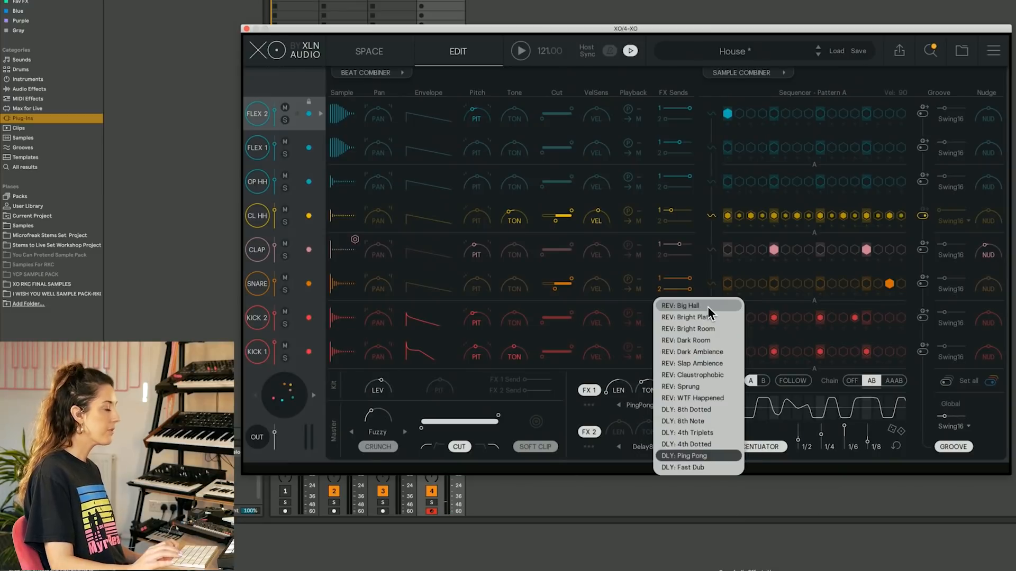
{"action": "left_click", "coordinate": [681, 305]}
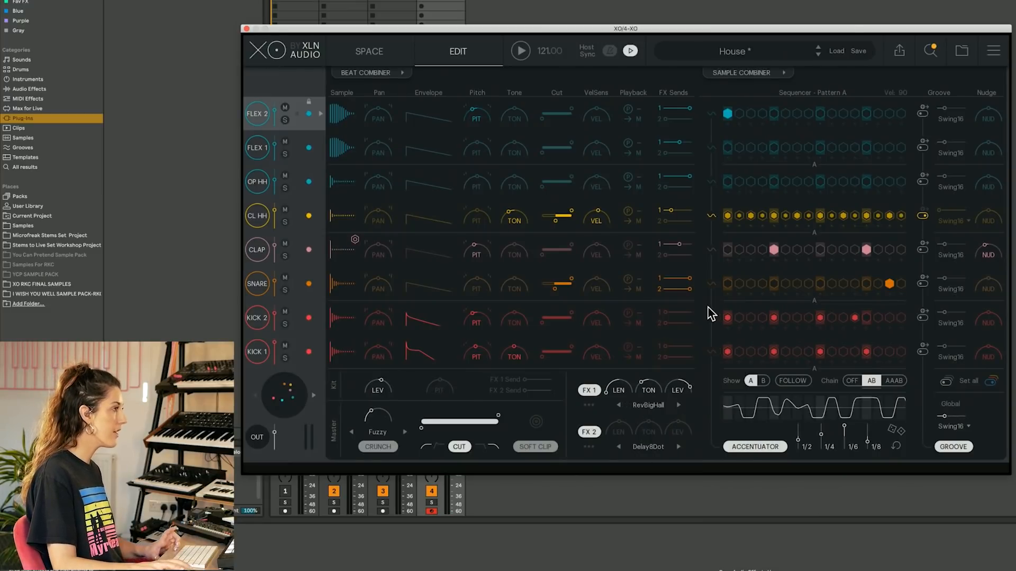
{"action": "left_click", "coordinate": [521, 51]}
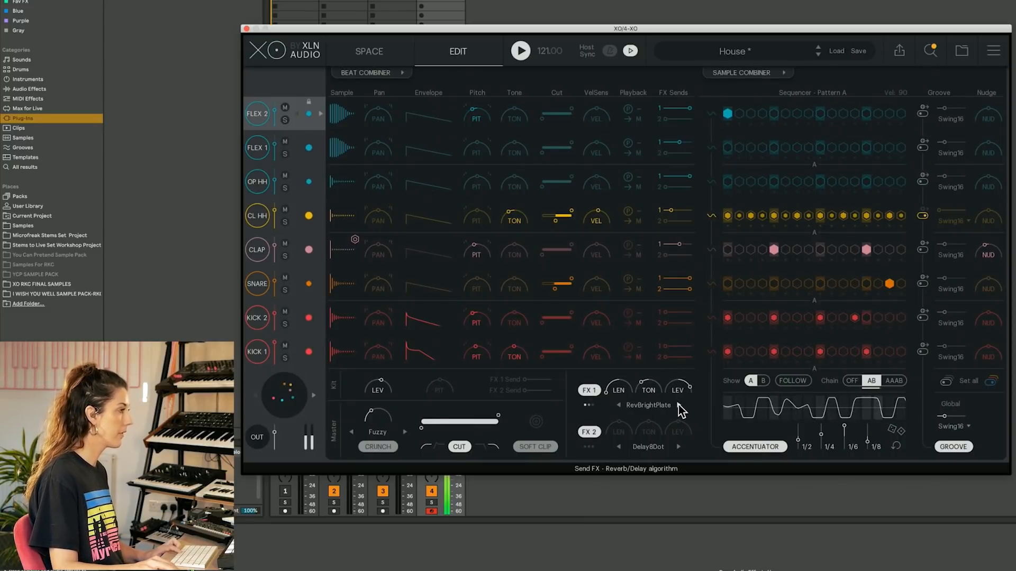
{"action": "left_click", "coordinate": [678, 405]}
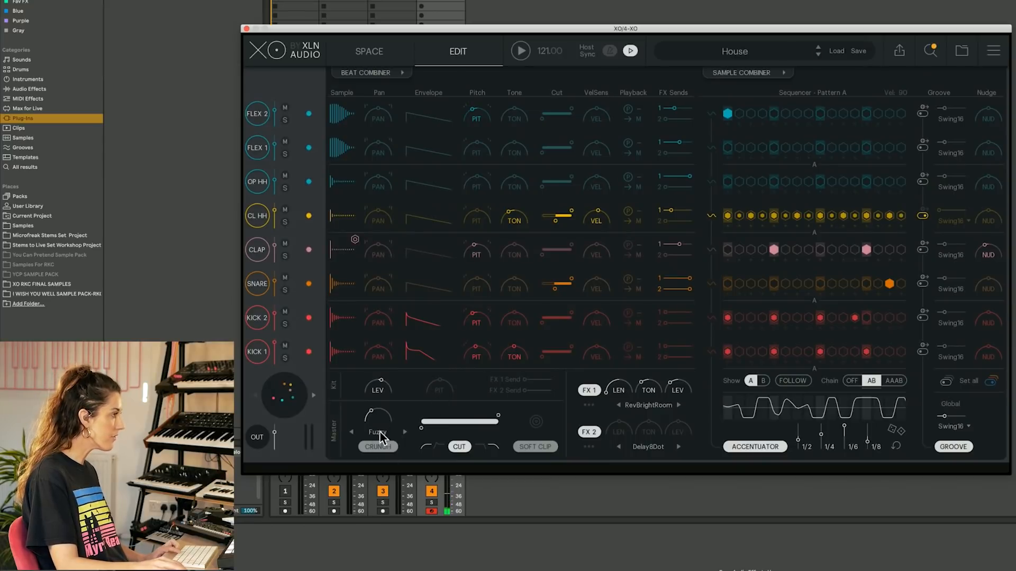
Switch the master distortion to More808 and raise its amount.
{"action": "left_click", "coordinate": [521, 51]}
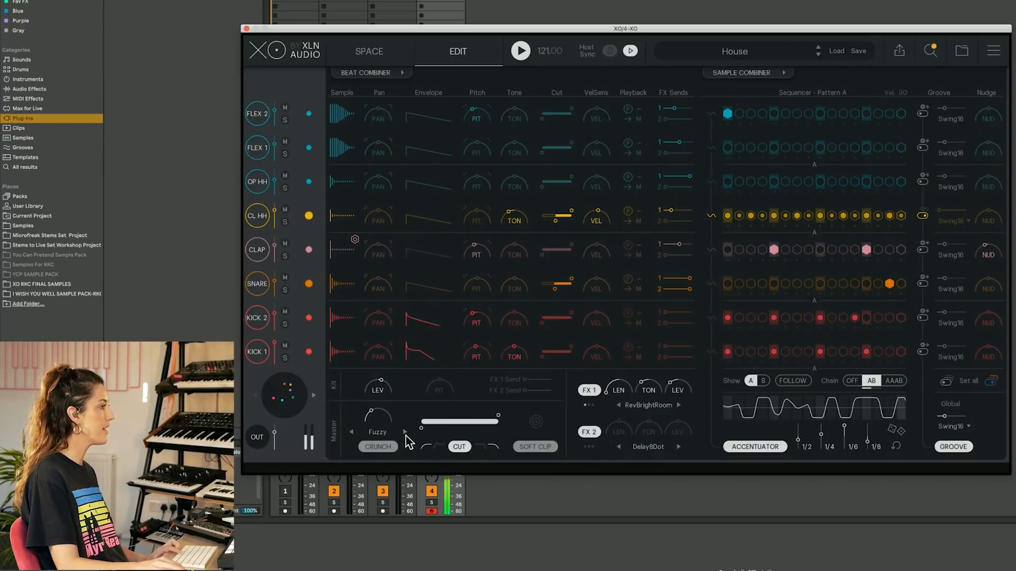
{"action": "left_click_drag", "start_coordinate": [377, 418], "coordinate": [377, 408]}
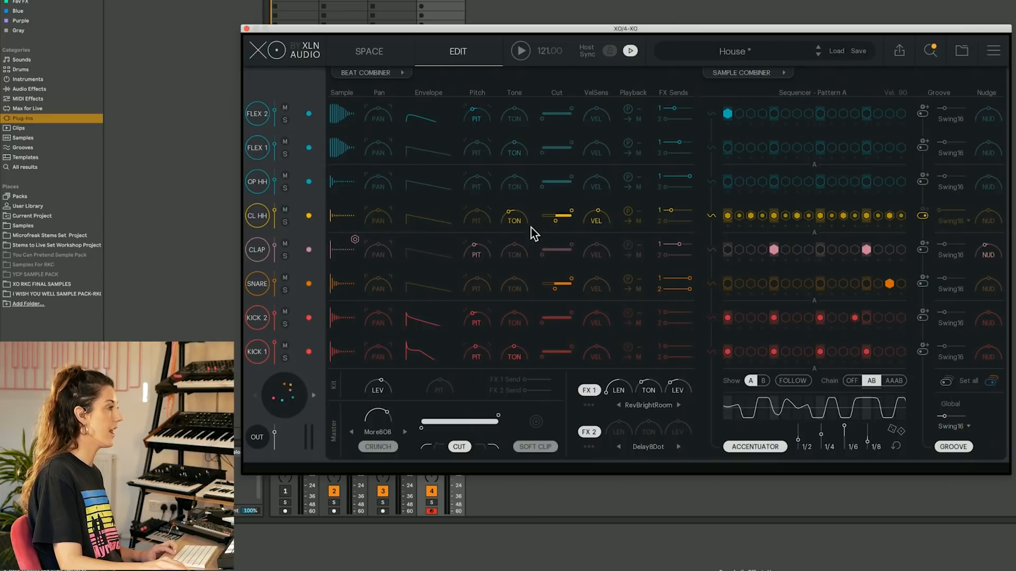
{"action": "mouse_move", "coordinate": [470, 220]}
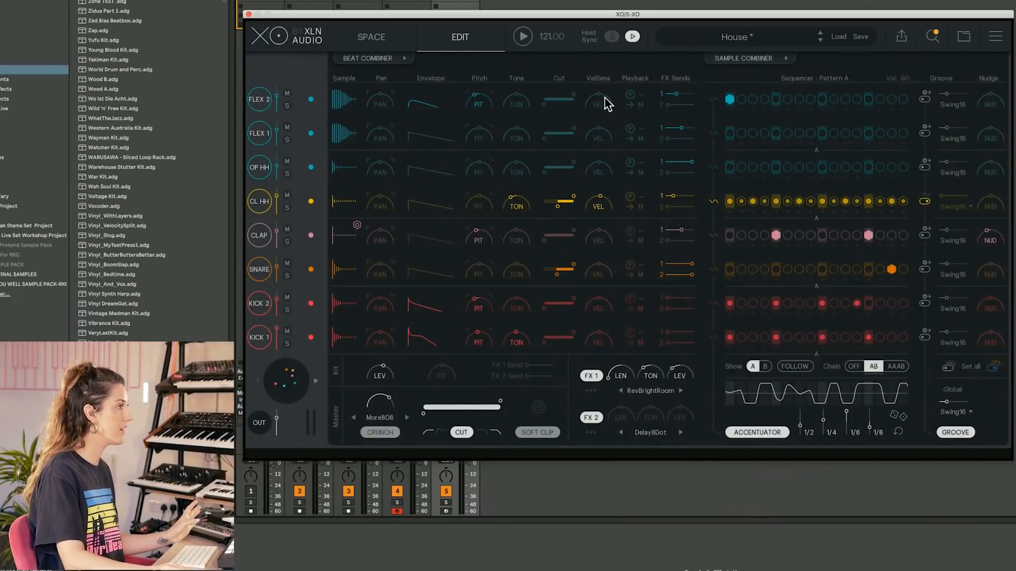
{"action": "mouse_move", "coordinate": [759, 285]}
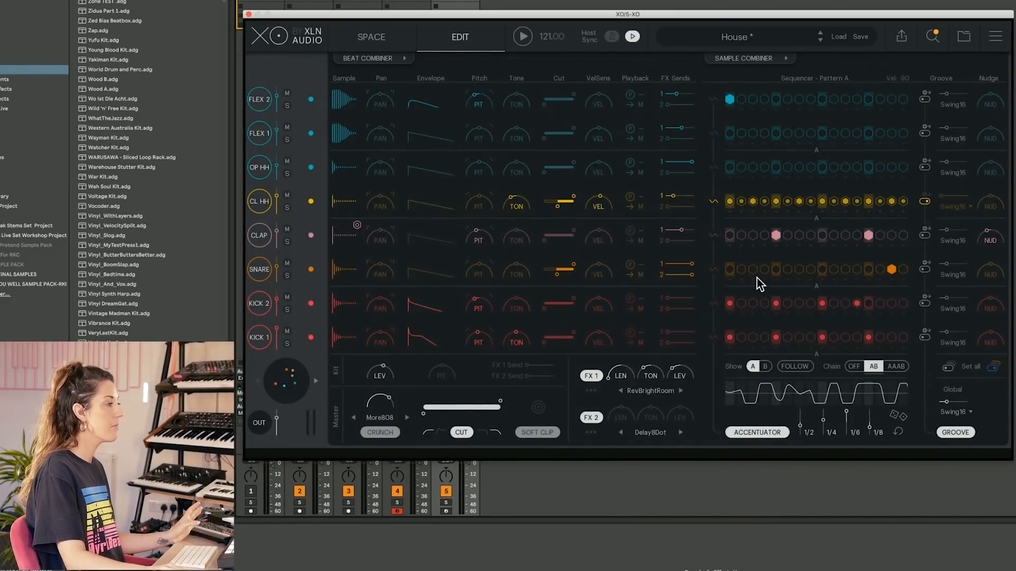
{"action": "mouse_move", "coordinate": [772, 285]}
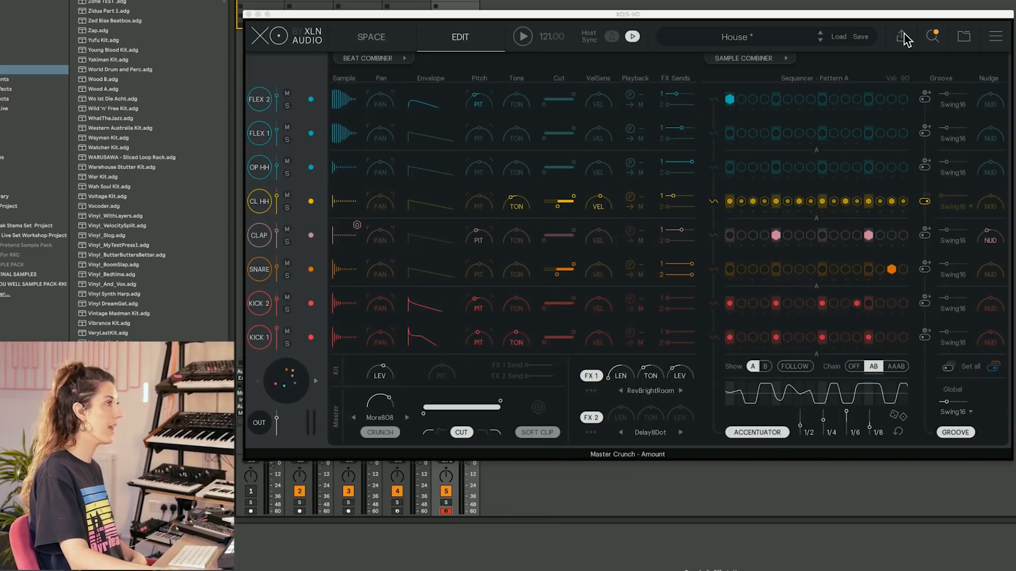
{"action": "left_click", "coordinate": [900, 36]}
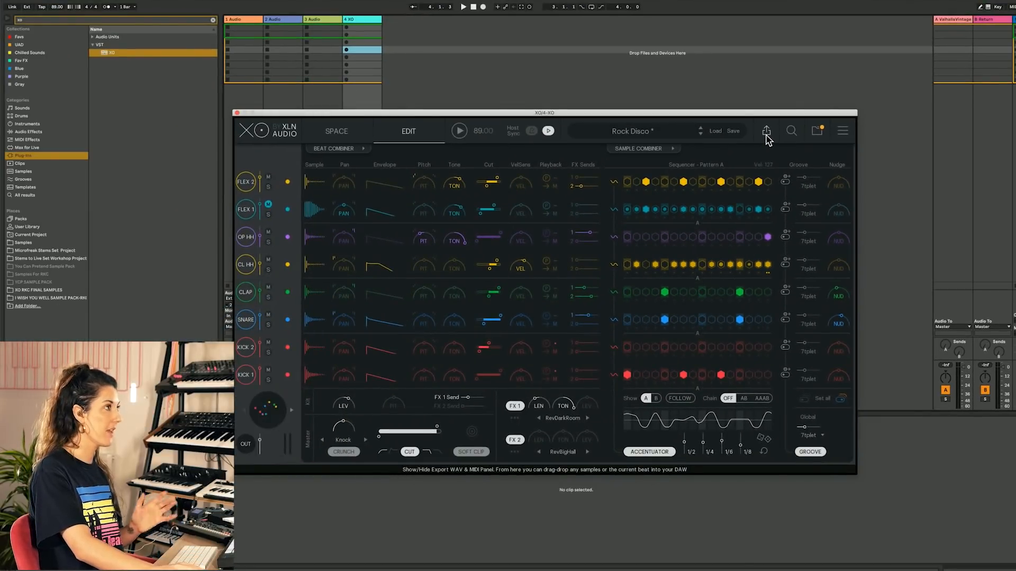
Bring up the Export WAV & MIDI panel over the Rock Disco beat.
{"action": "left_click", "coordinate": [766, 131]}
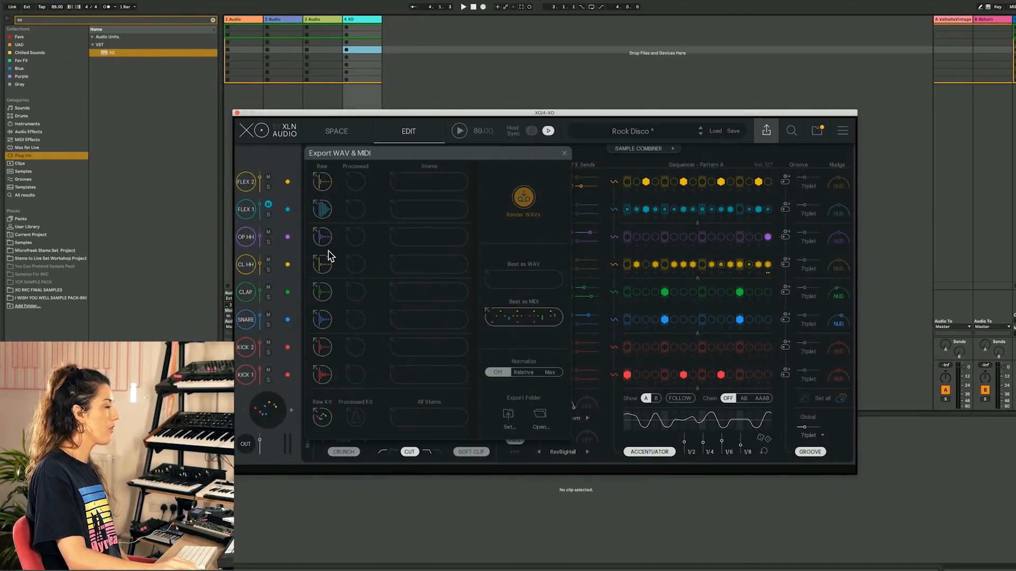
{"action": "mouse_move", "coordinate": [379, 190]}
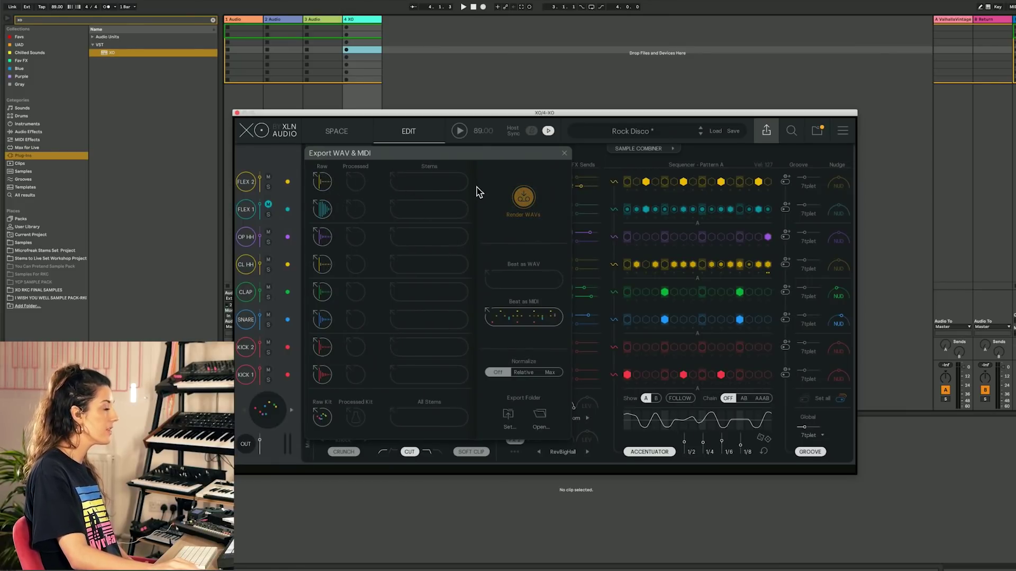
{"action": "mouse_move", "coordinate": [532, 328]}
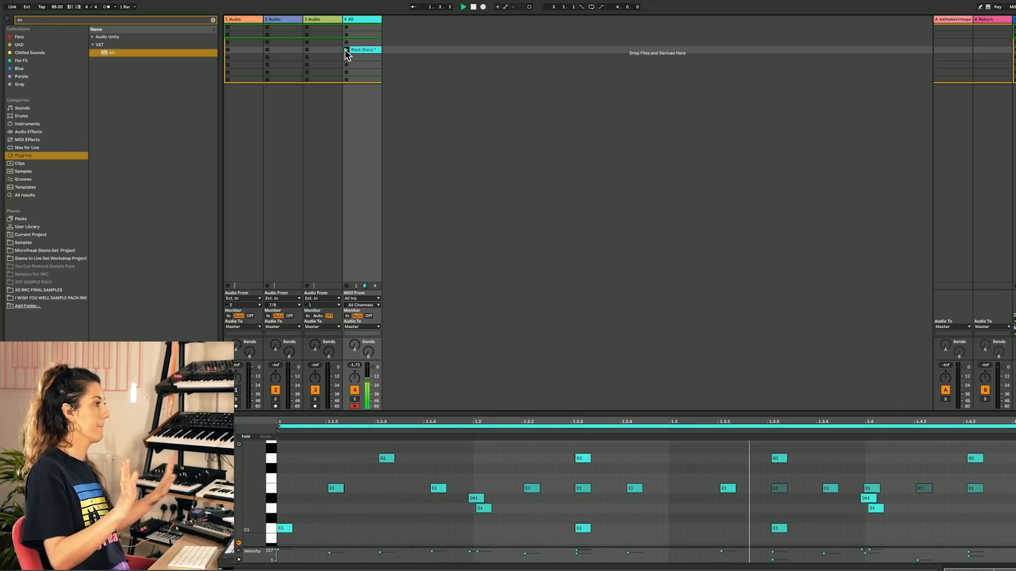
View the exported Rock Disco MIDI clip, close the preset browser and audition the groove.
{"action": "double_click", "coordinate": [362, 49]}
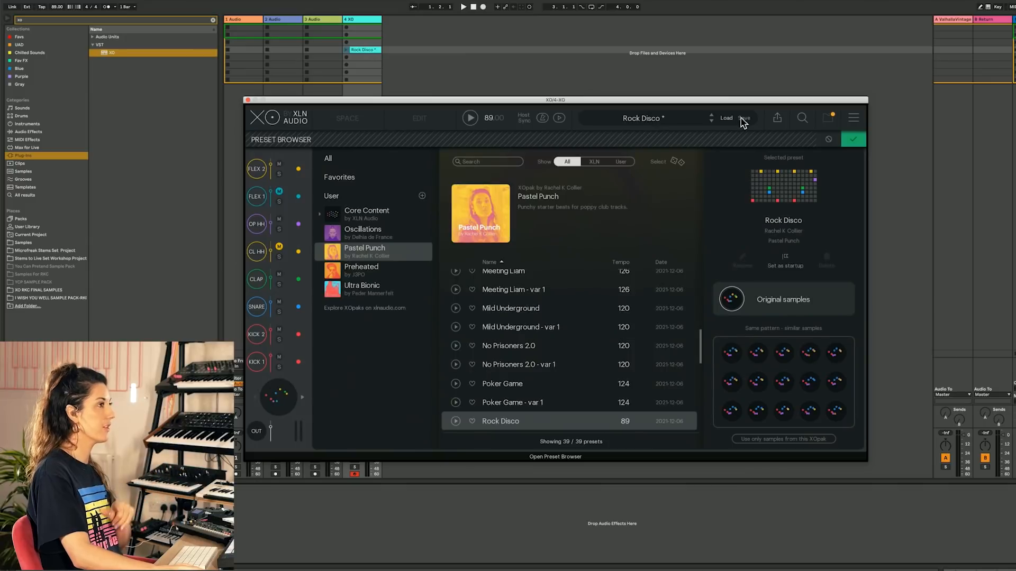
{"action": "left_click", "coordinate": [419, 119]}
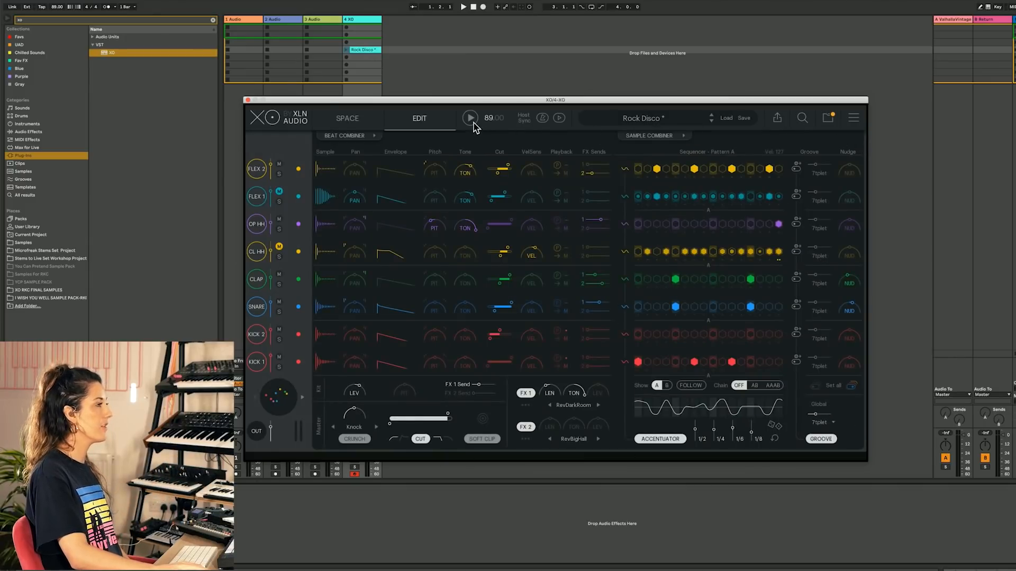
{"action": "left_click", "coordinate": [470, 118]}
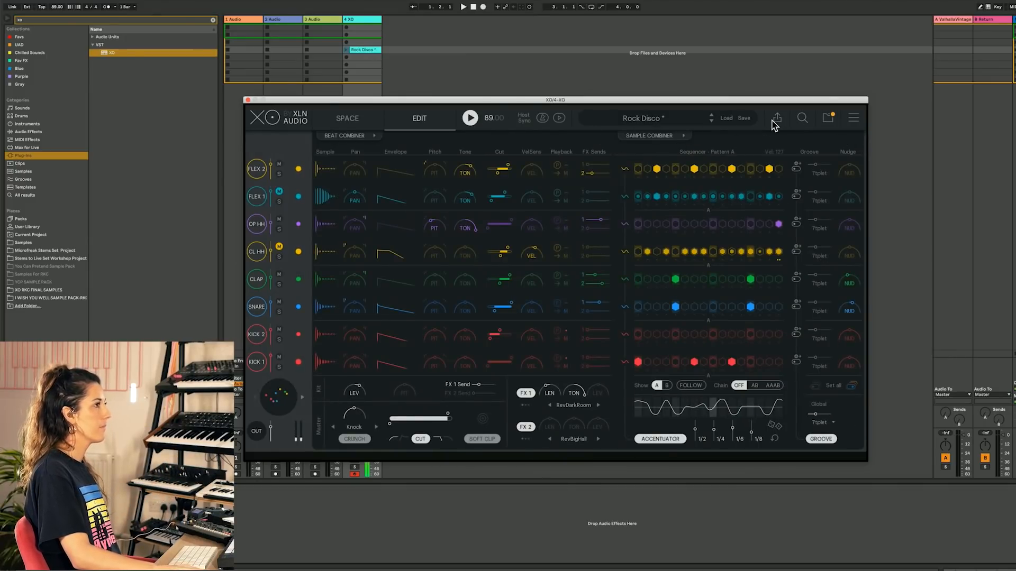
{"action": "left_click", "coordinate": [776, 118]}
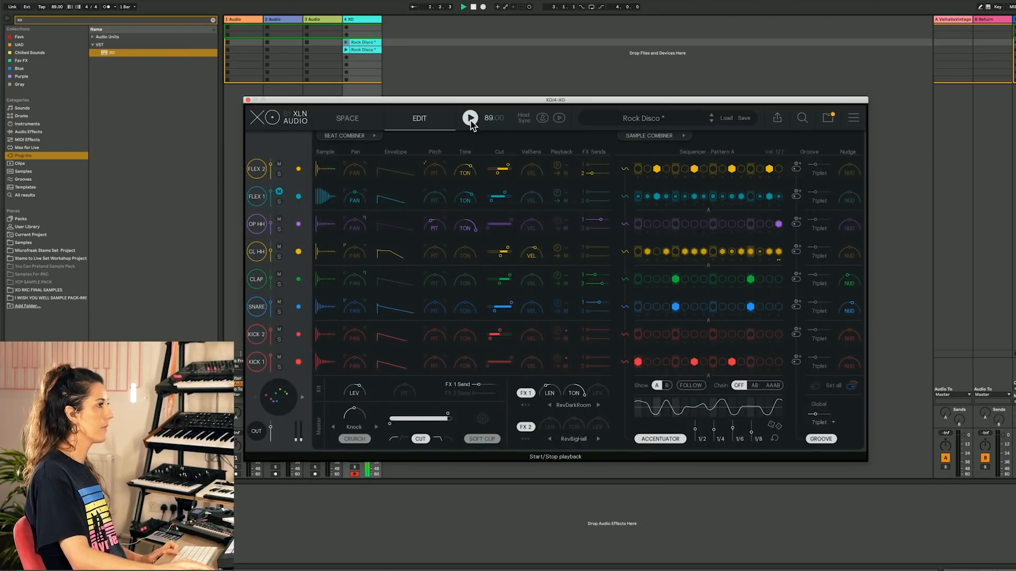
{"action": "left_click", "coordinate": [777, 118]}
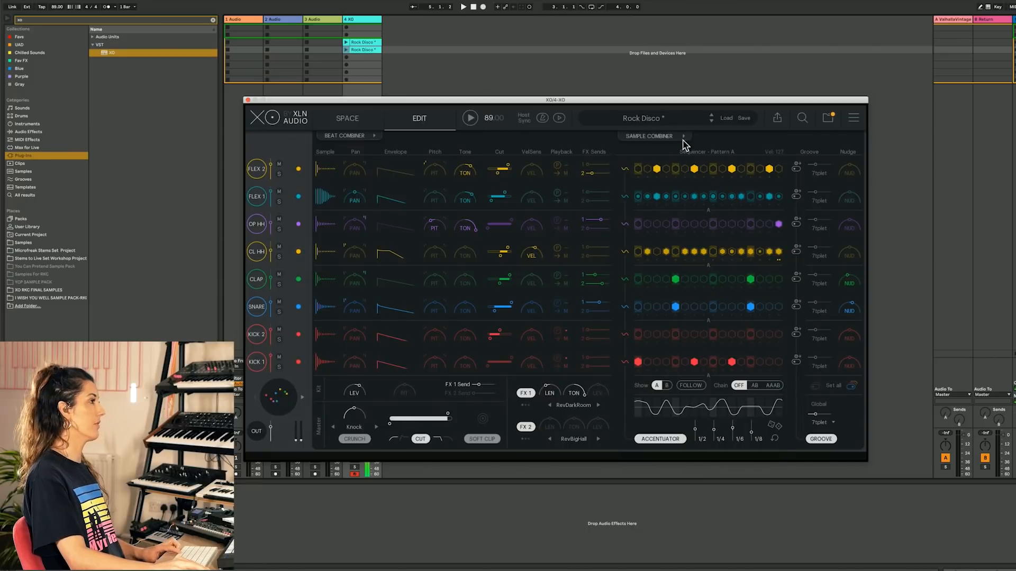
Bring up the WAV and MIDI export panel and close it again.
{"action": "left_click", "coordinate": [777, 118]}
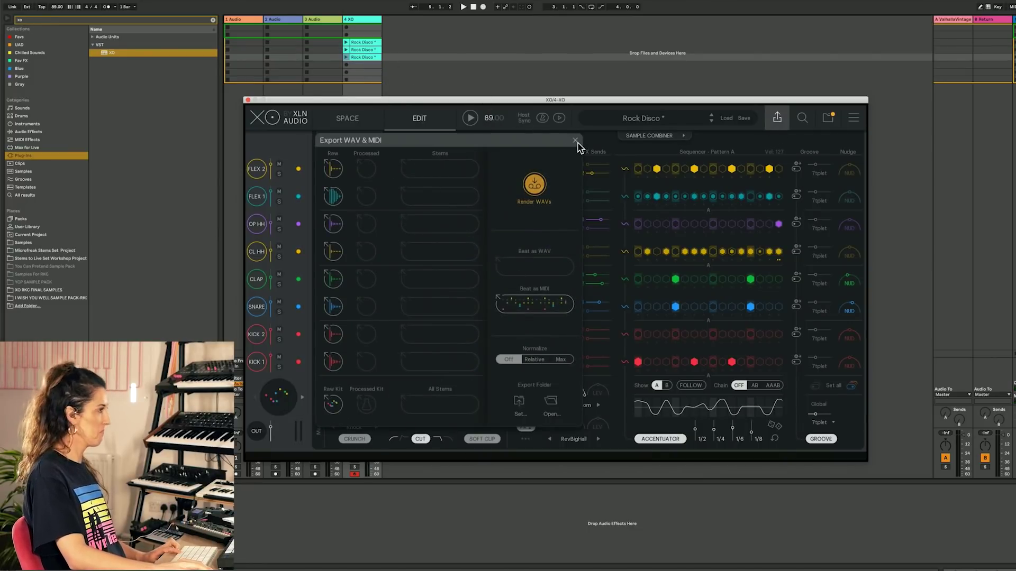
{"action": "left_click", "coordinate": [575, 140]}
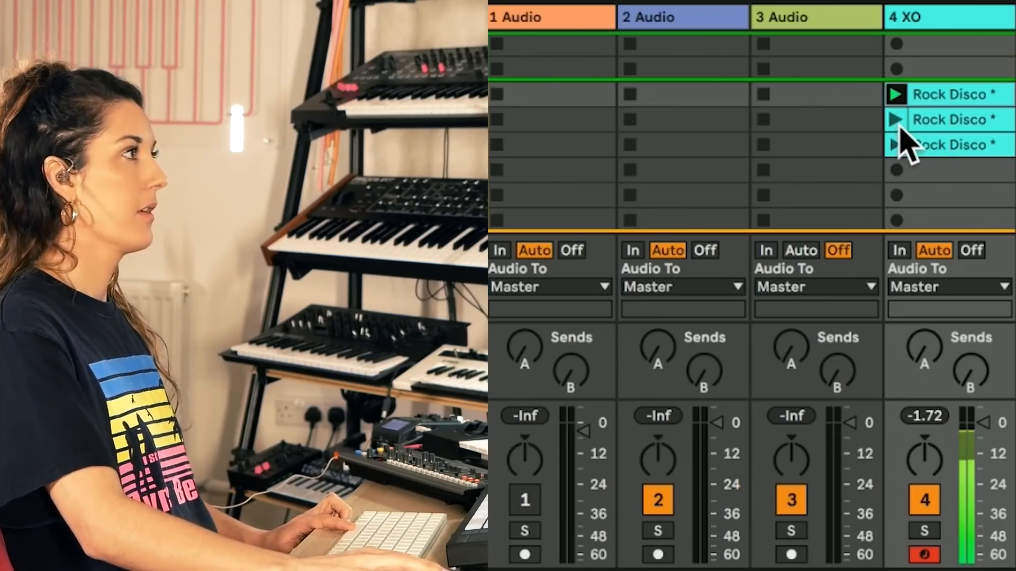
Launch the second Rock Disco clip on track 4 XO in Session View.
{"action": "left_click", "coordinate": [896, 119]}
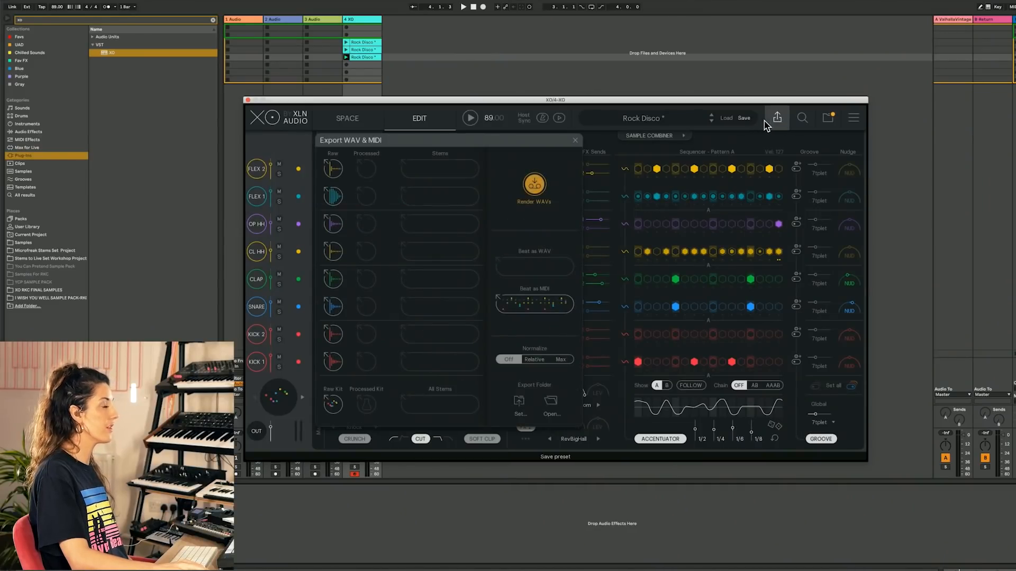
{"action": "mouse_move", "coordinate": [534, 189]}
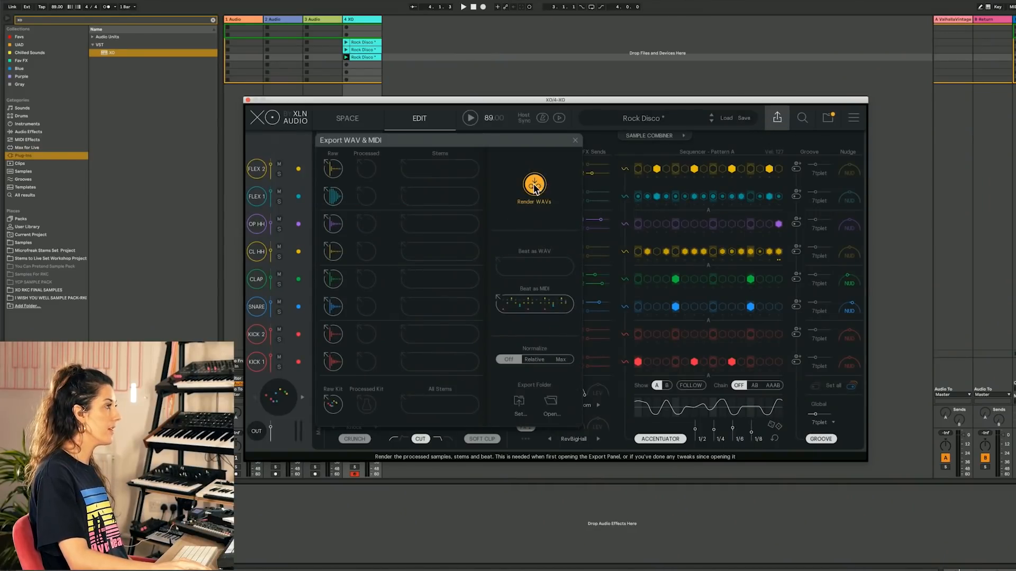
Render the Rock Disco samples, stems and beat to WAV from the export panel.
{"action": "left_click", "coordinate": [534, 186]}
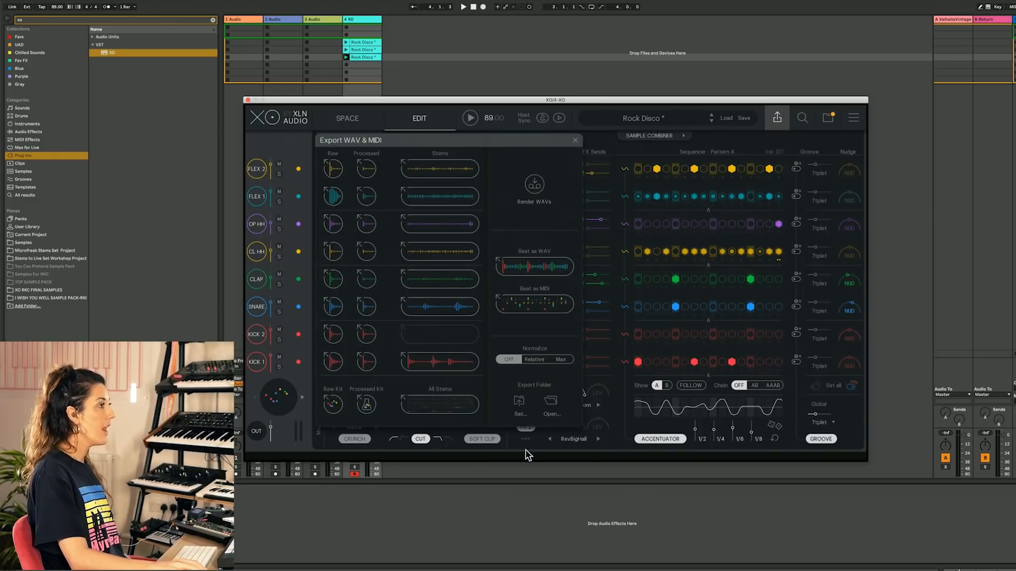
{"action": "left_click_drag", "start_coordinate": [533, 266], "coordinate": [324, 52]}
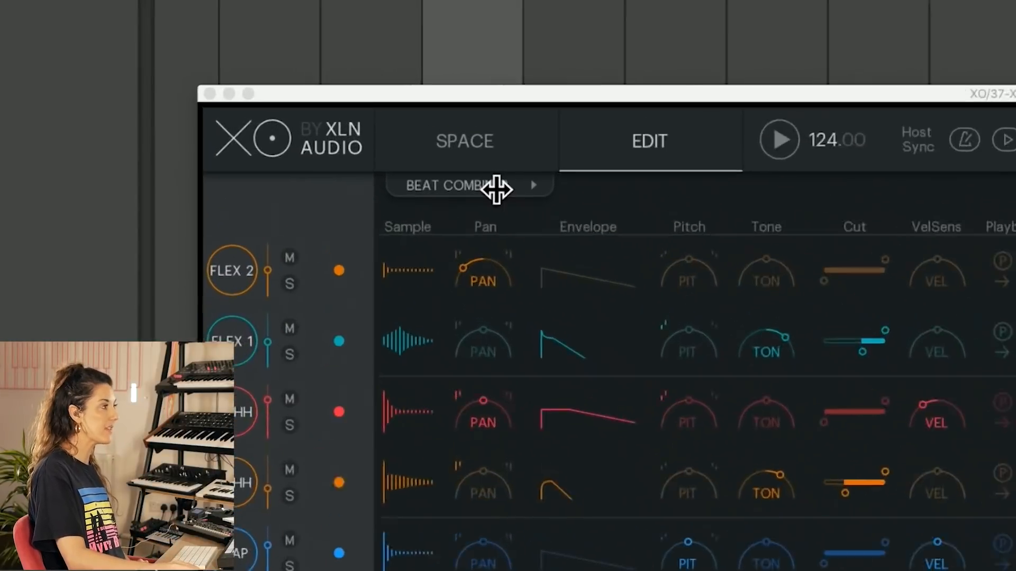
Use the Beat Combiner to randomise a new Poker Game var 1 beat twice and accept it.
{"action": "left_click", "coordinate": [465, 186]}
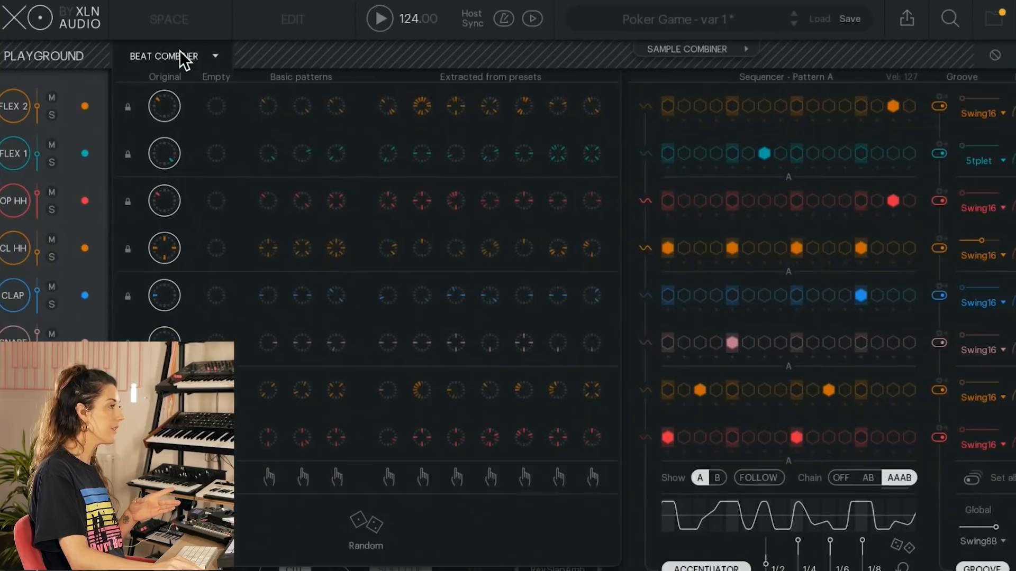
{"action": "mouse_move", "coordinate": [388, 268]}
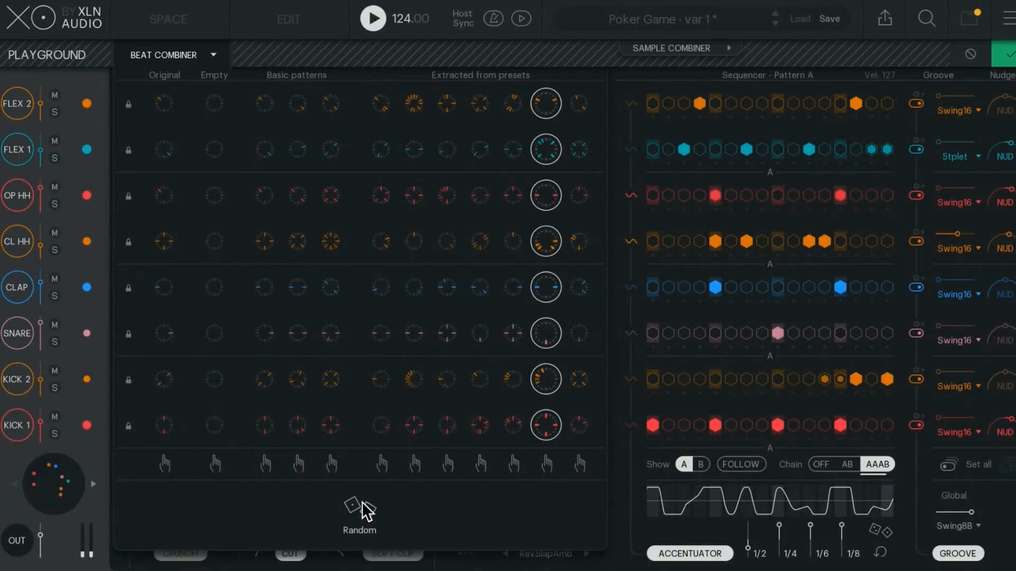
{"action": "left_click", "coordinate": [353, 516]}
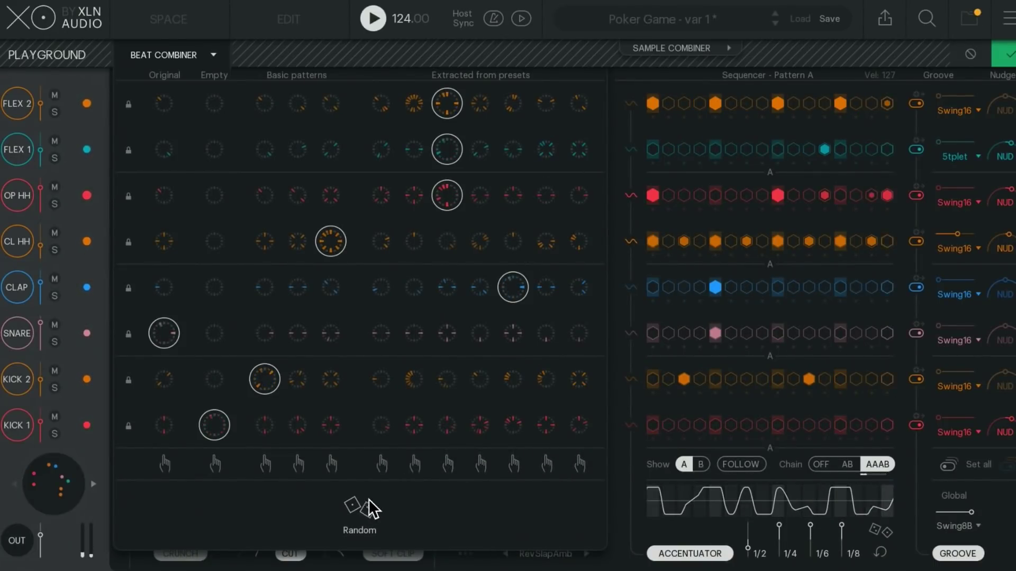
{"action": "left_click", "coordinate": [350, 509]}
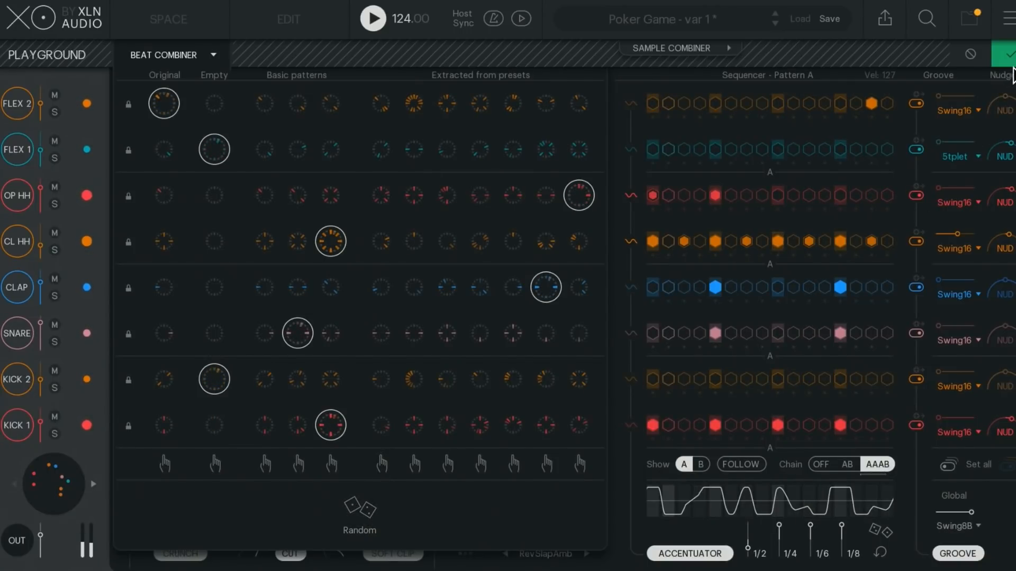
{"action": "left_click", "coordinate": [886, 19]}
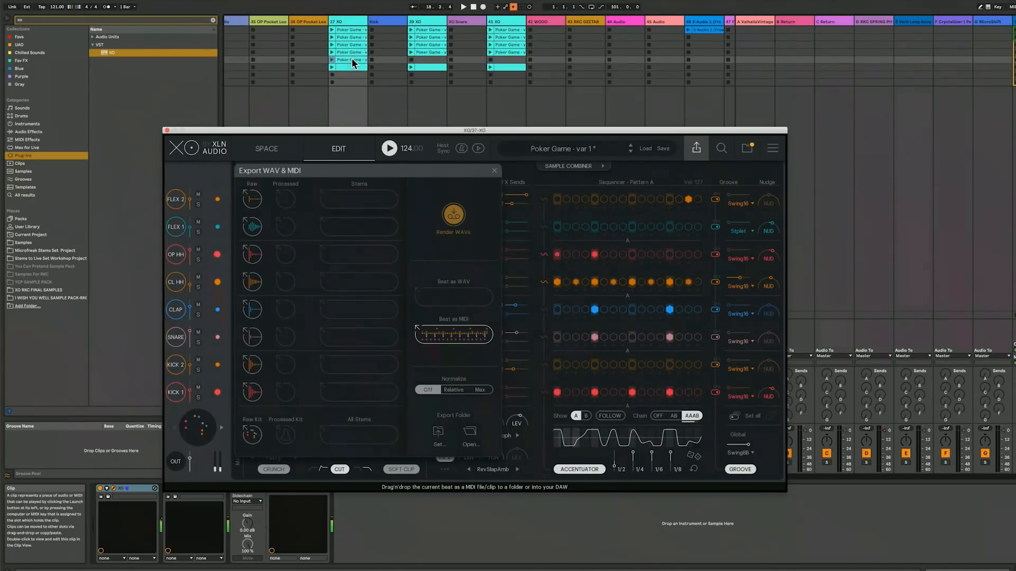
Bring up Export WAV & MIDI for the combined Poker Game - var 1 beat.
{"action": "right_click", "coordinate": [349, 62]}
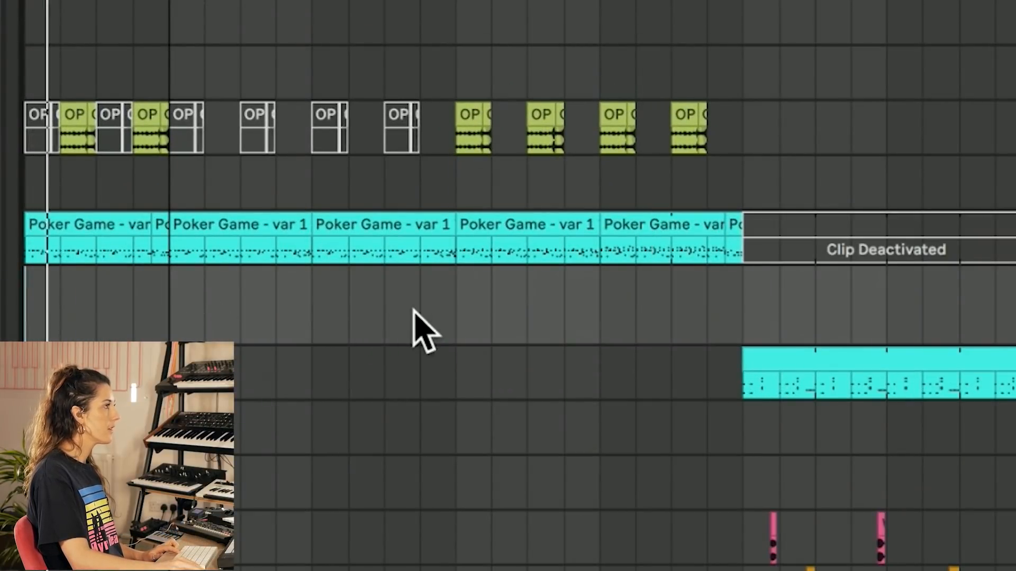
Place the Poker Game - var 1 clips on the XO track in Arrangement View.
{"action": "left_click", "coordinate": [461, 305]}
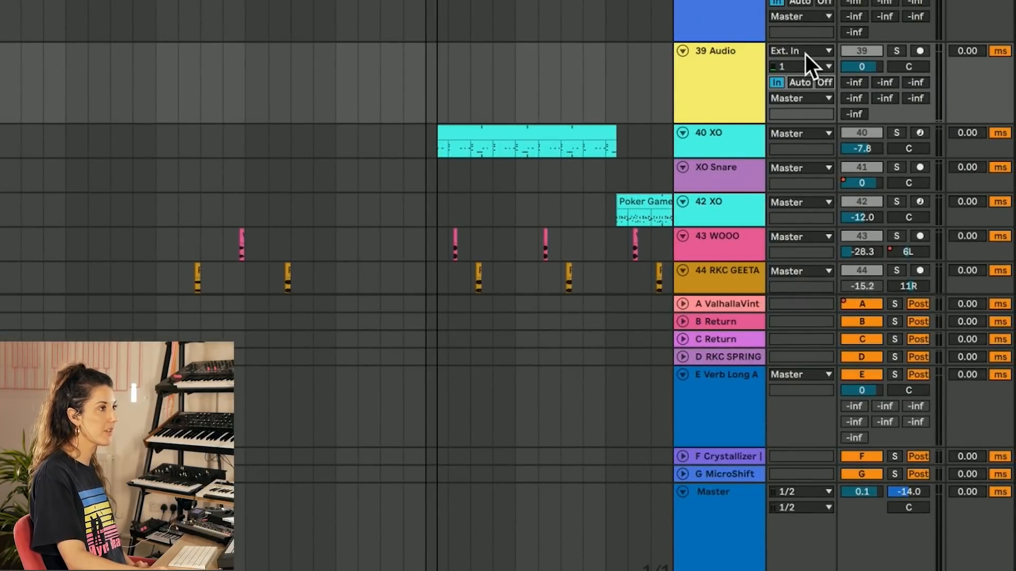
Route track 39 Audio's input from 37-XO using BUS 3 L/BUS 3 R-XO.
{"action": "left_click", "coordinate": [801, 50]}
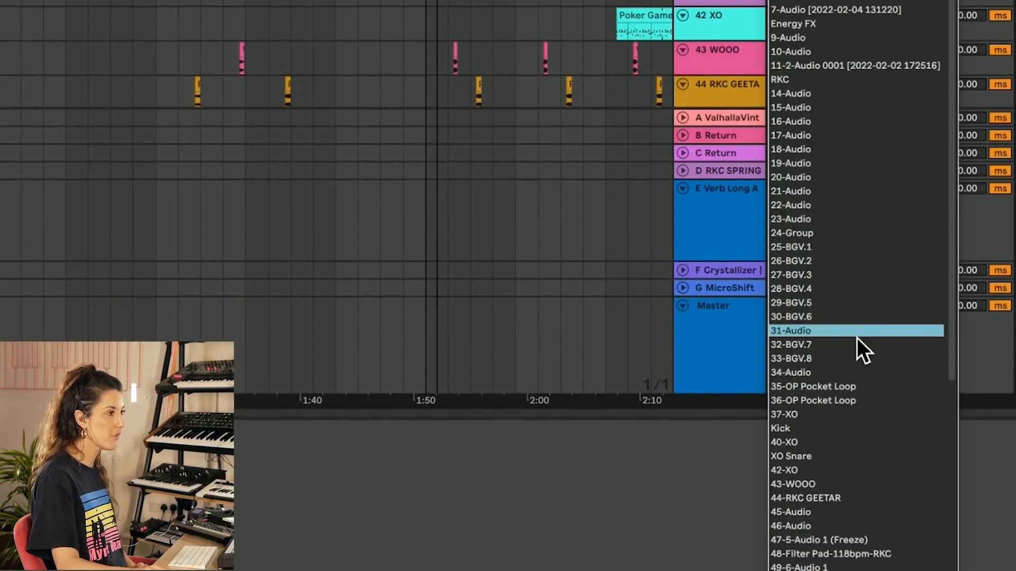
{"action": "mouse_move", "coordinate": [841, 423]}
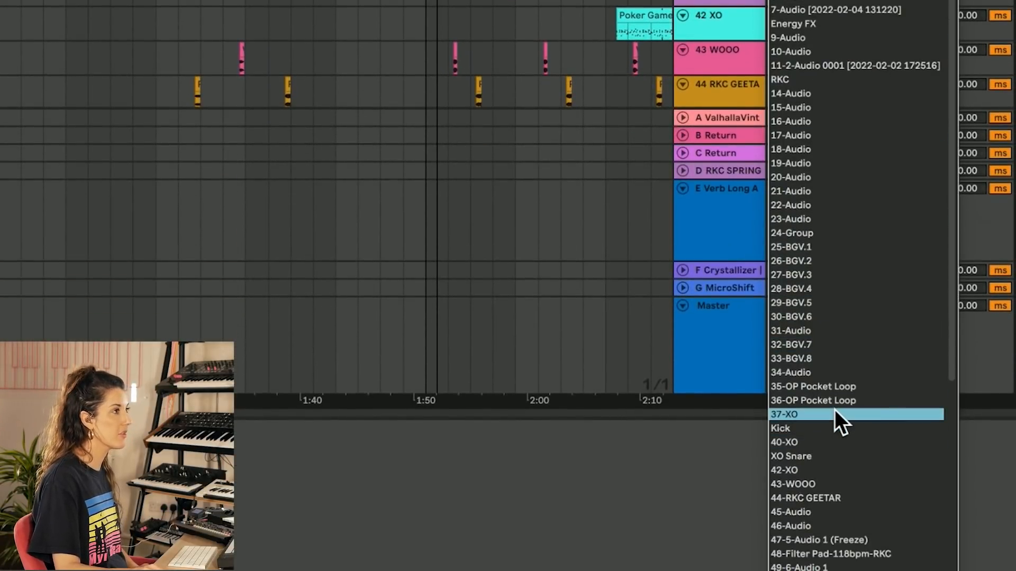
{"action": "left_click", "coordinate": [799, 415]}
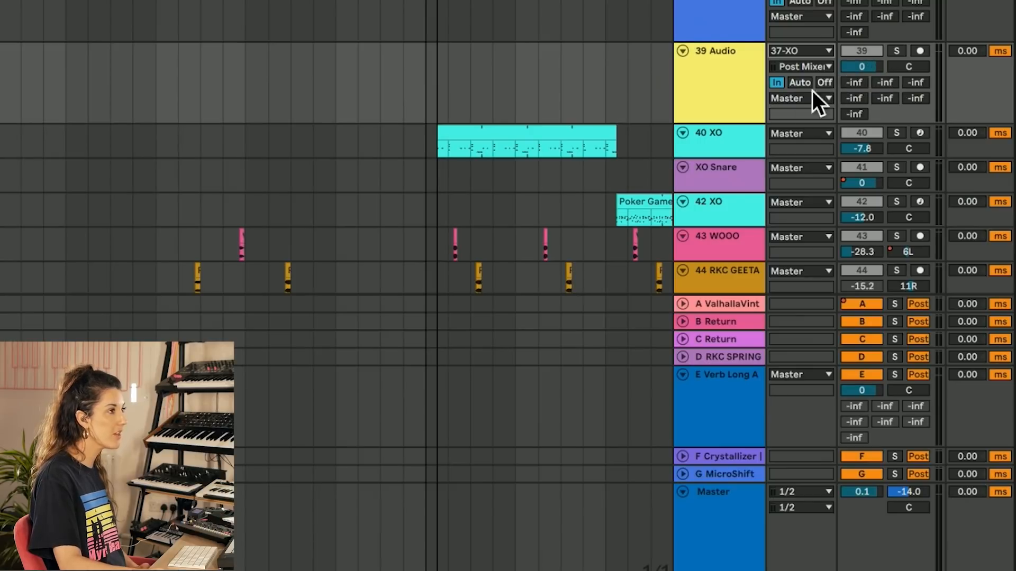
{"action": "left_click", "coordinate": [800, 65]}
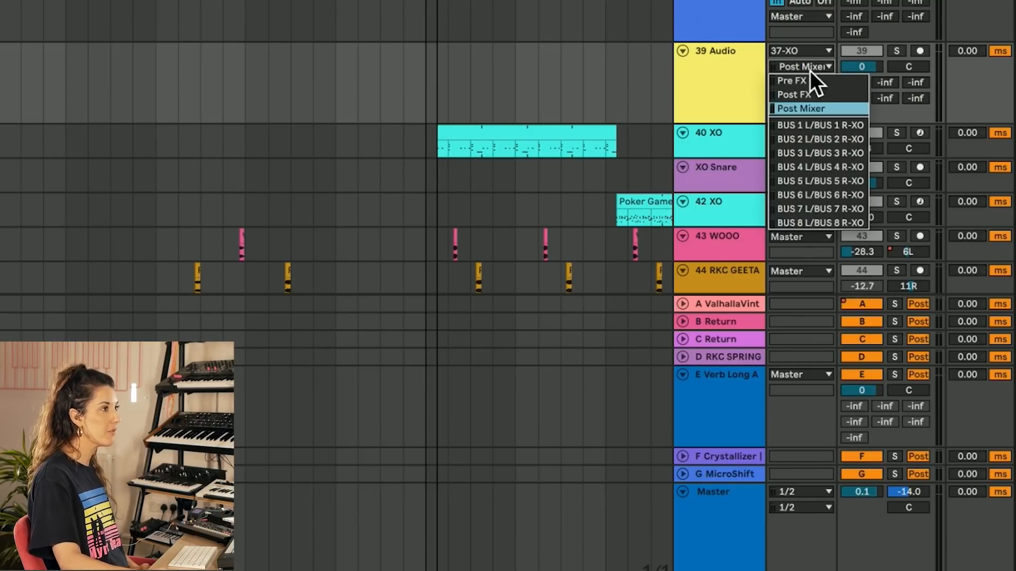
{"action": "mouse_move", "coordinate": [819, 153]}
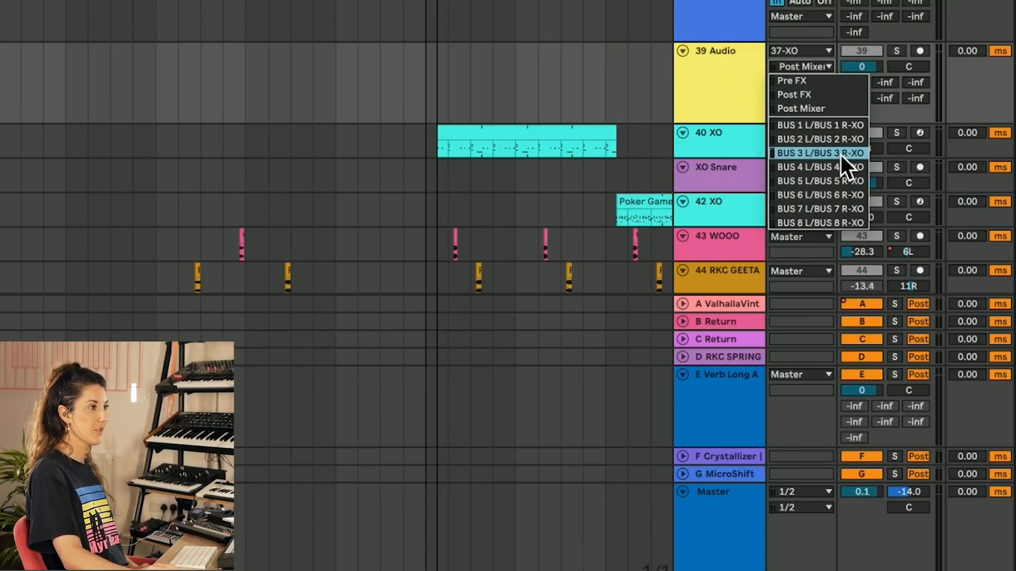
{"action": "left_click", "coordinate": [817, 153]}
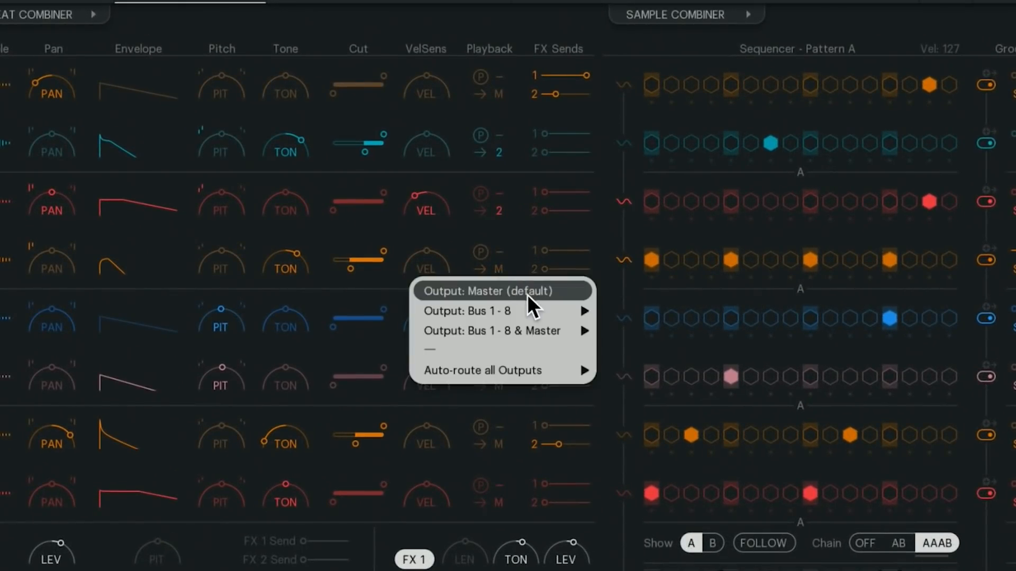
{"action": "mouse_move", "coordinate": [465, 311]}
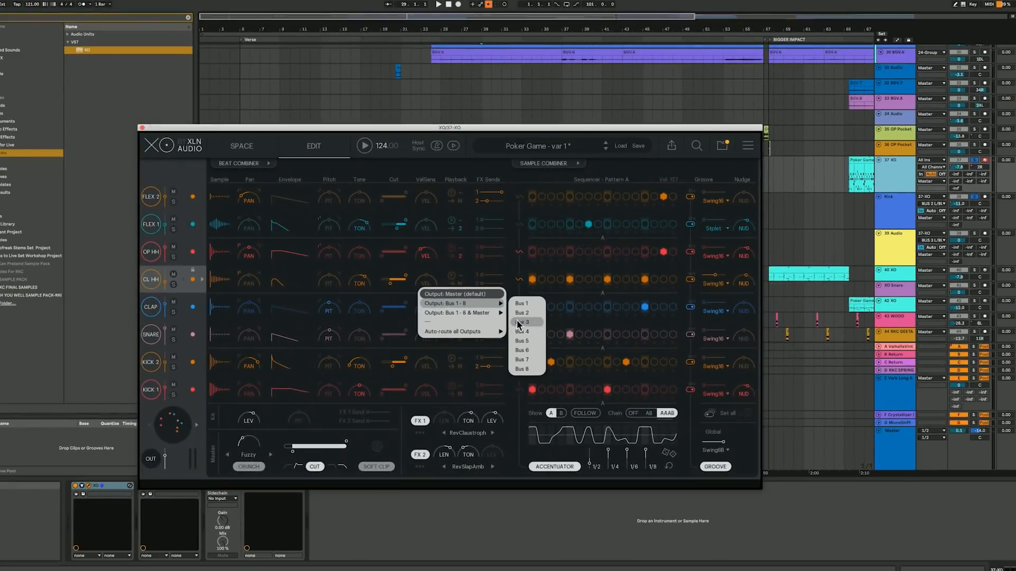